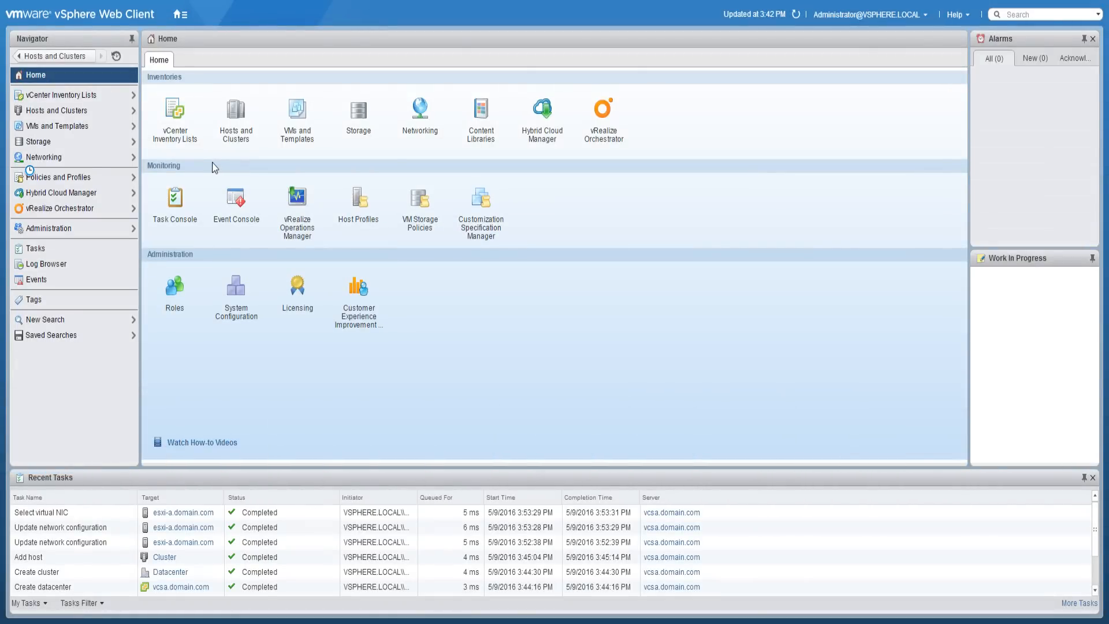
Show the Storage Adapters list under Manage > Storage for host esxi-a.domain.com.
click(235, 117)
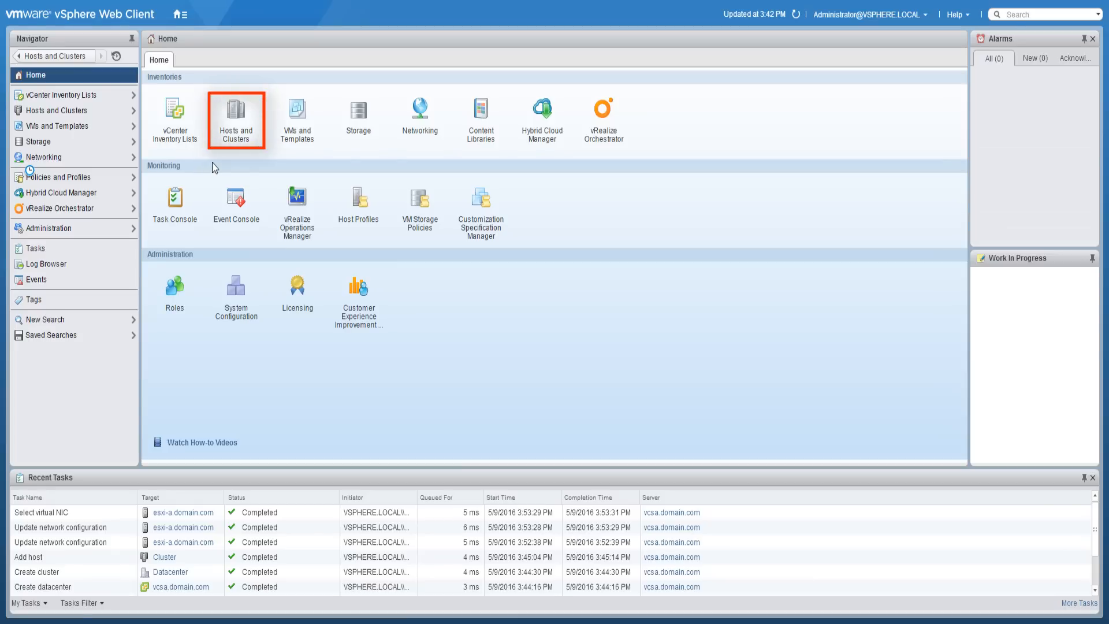
click(236, 120)
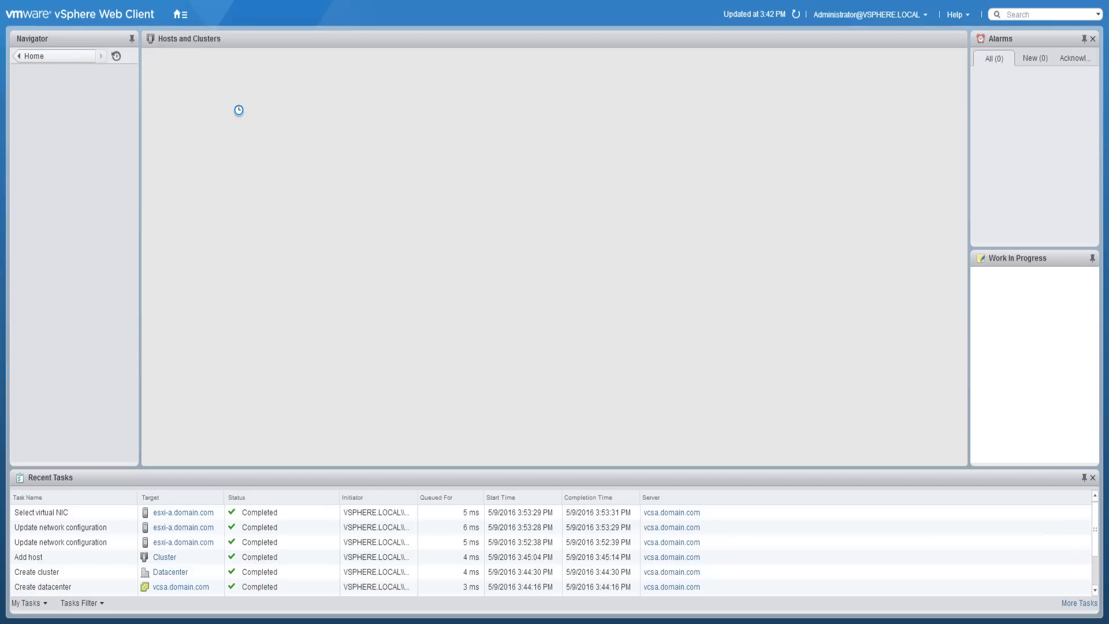
click(90, 127)
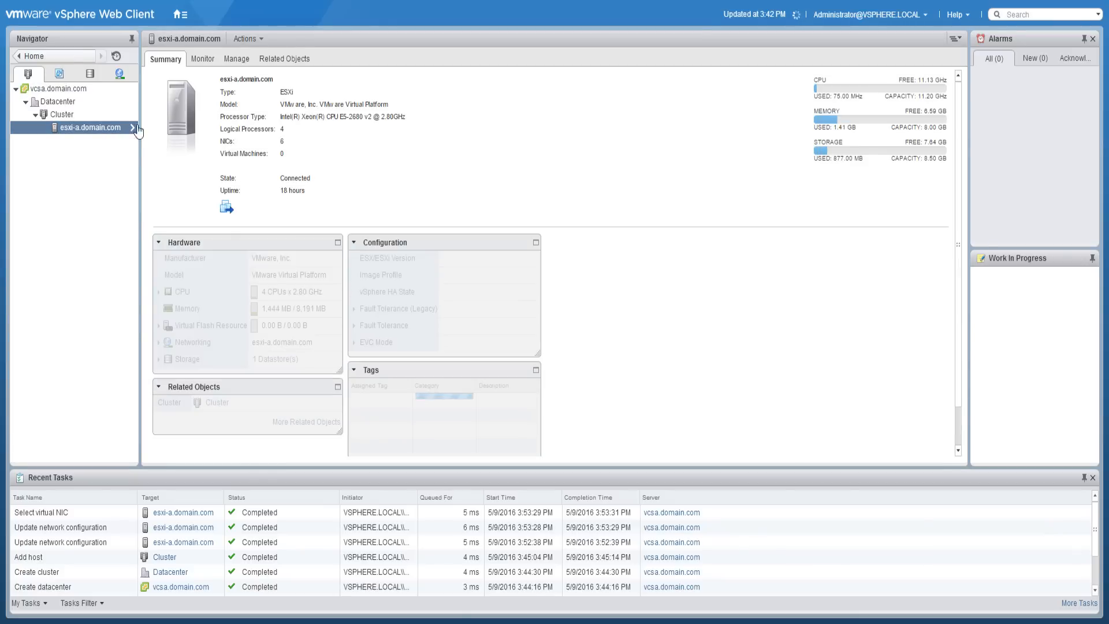
click(236, 59)
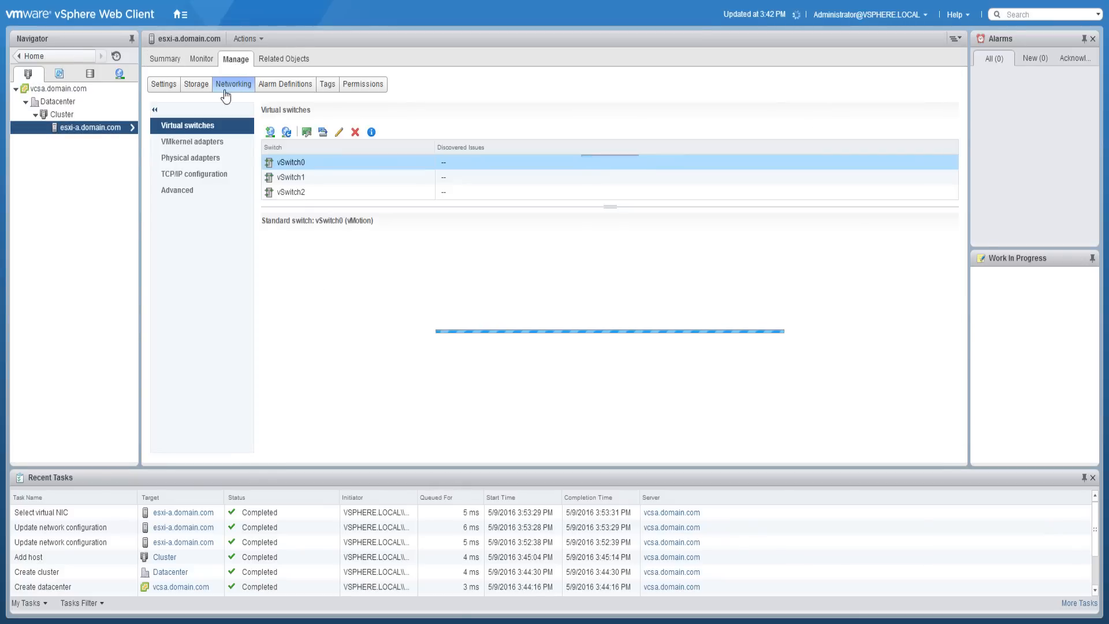
click(195, 83)
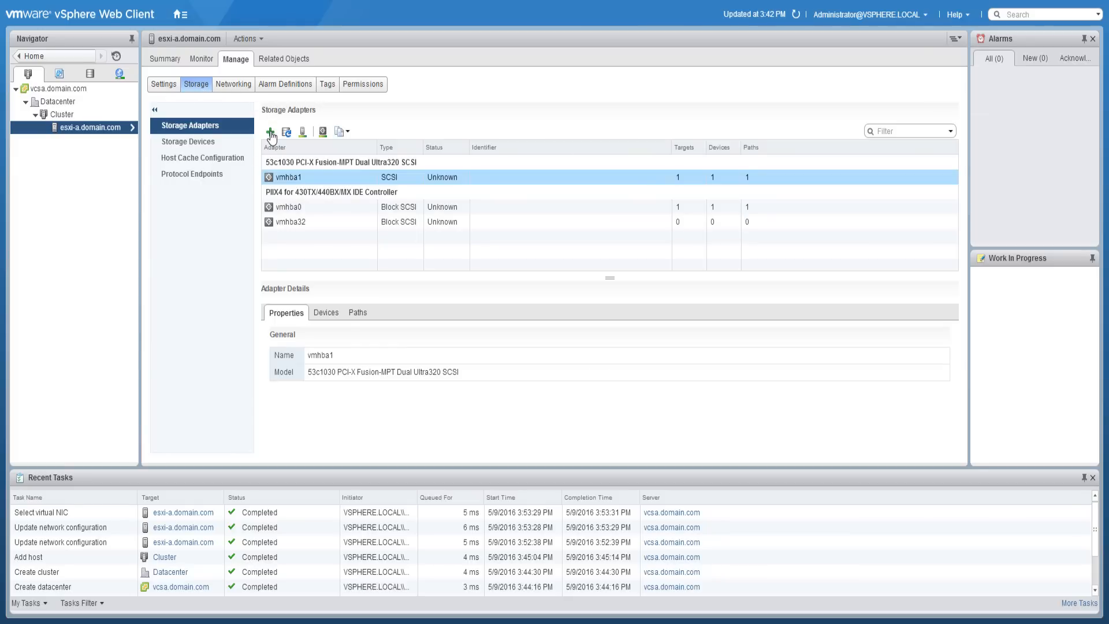
Add a software iSCSI adapter to esxi-a and select the new vmhba33 adapter.
click(270, 132)
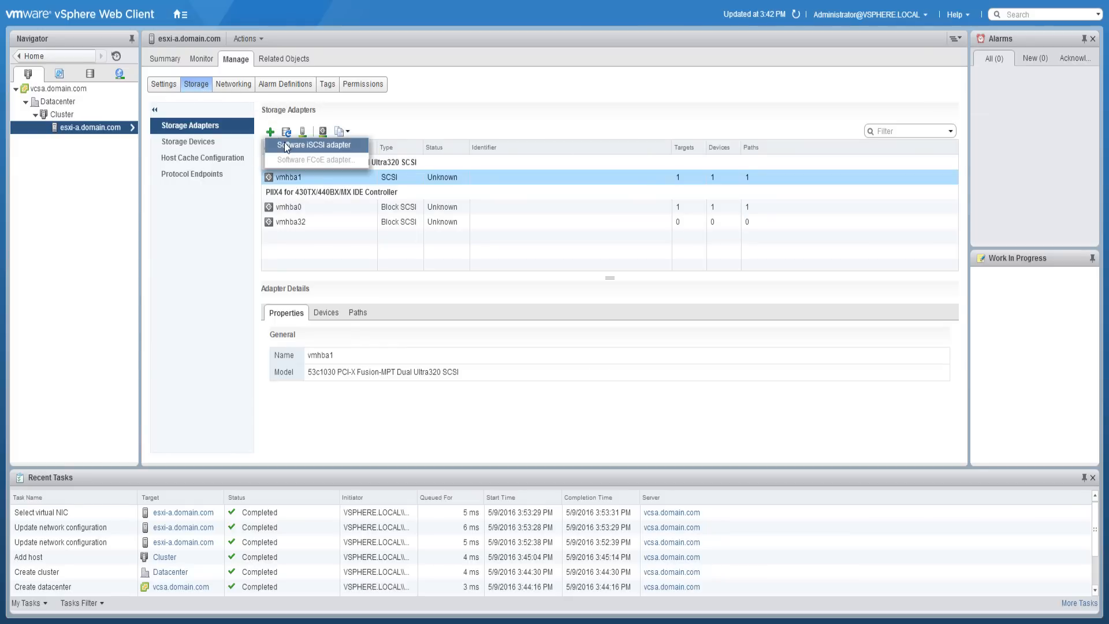
click(313, 145)
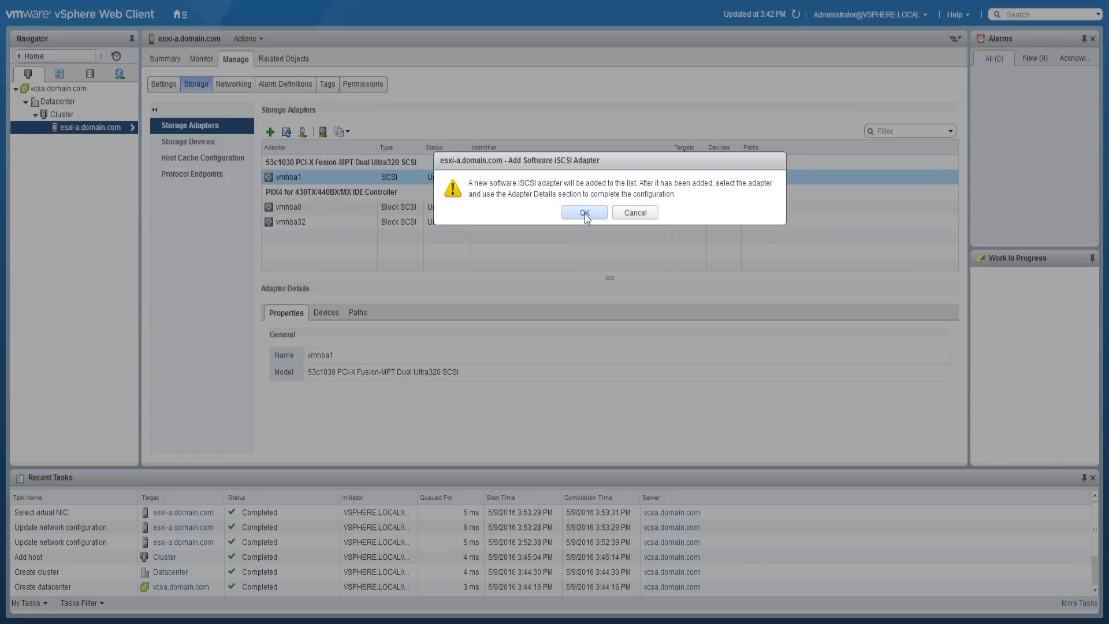
click(583, 213)
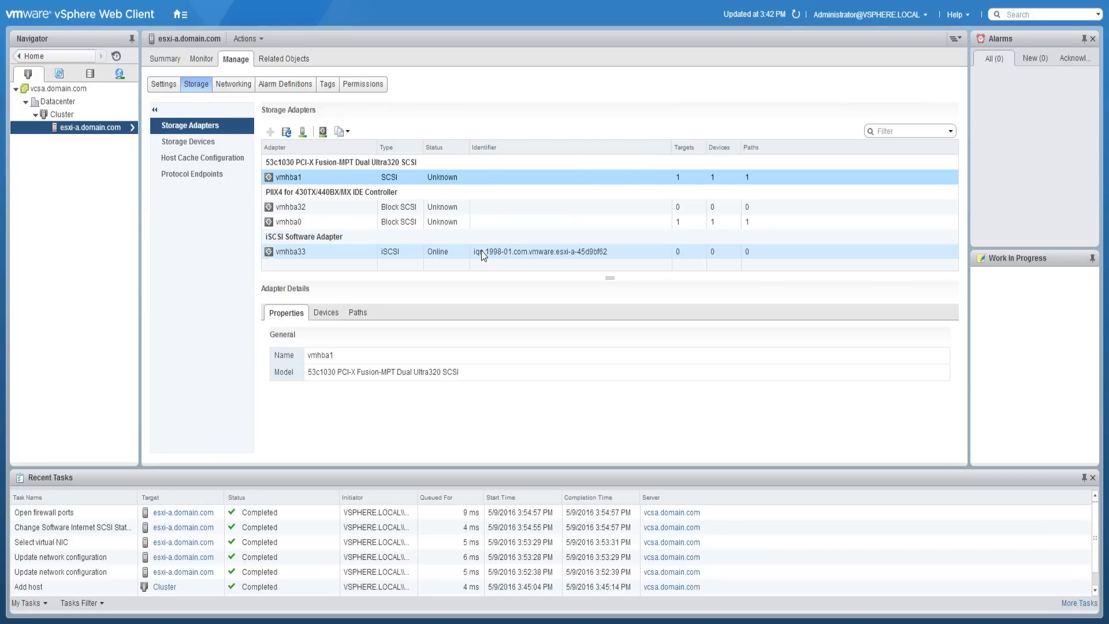
click(290, 251)
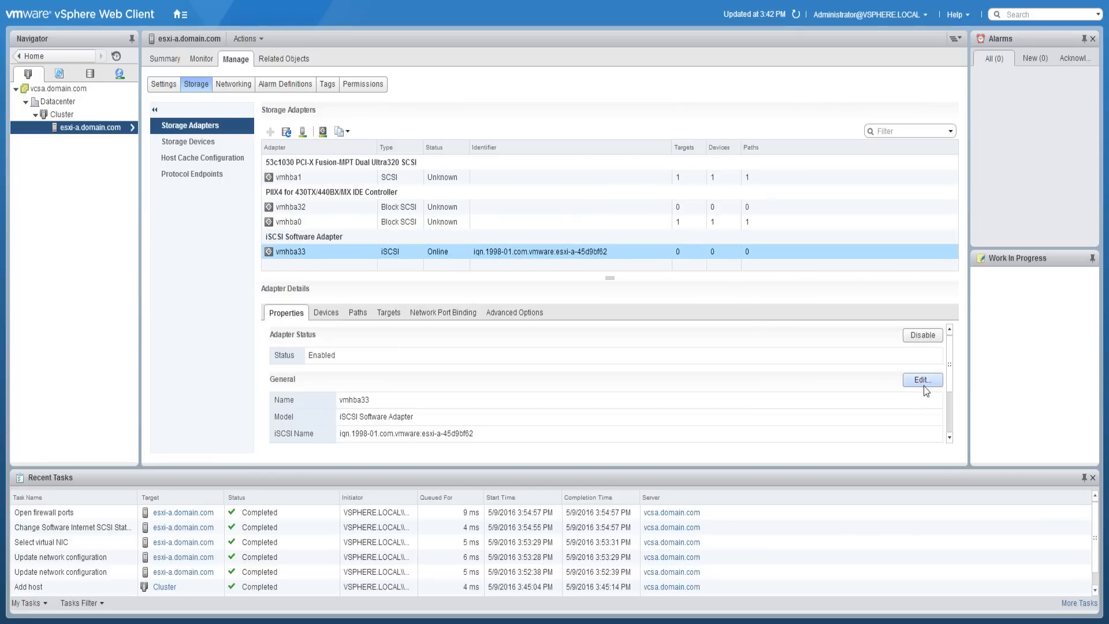
click(922, 380)
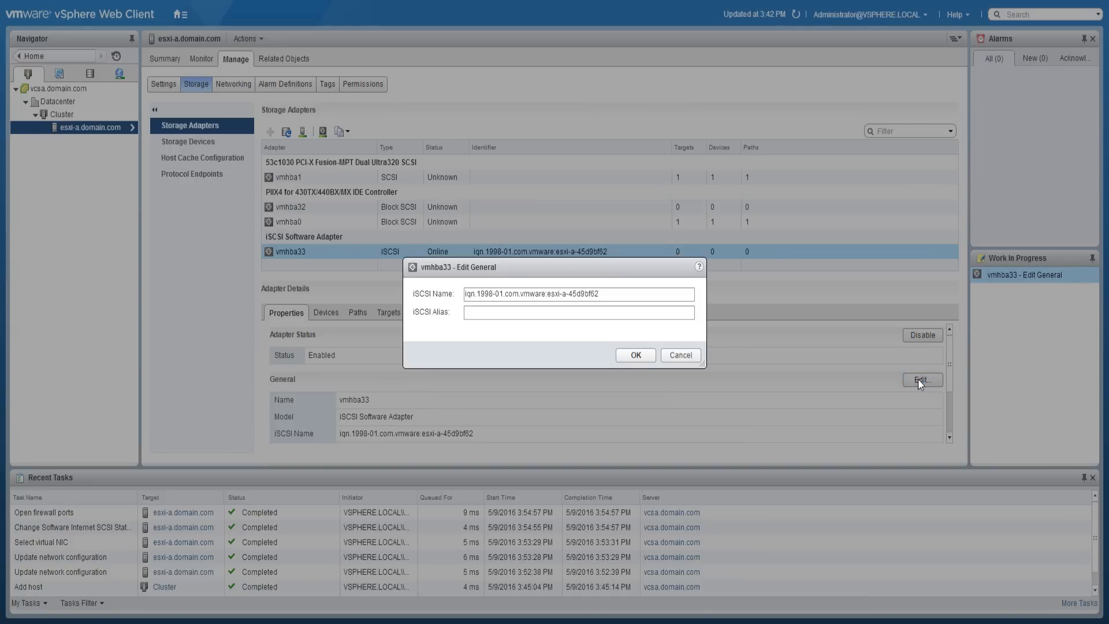
mouse_move(679, 356)
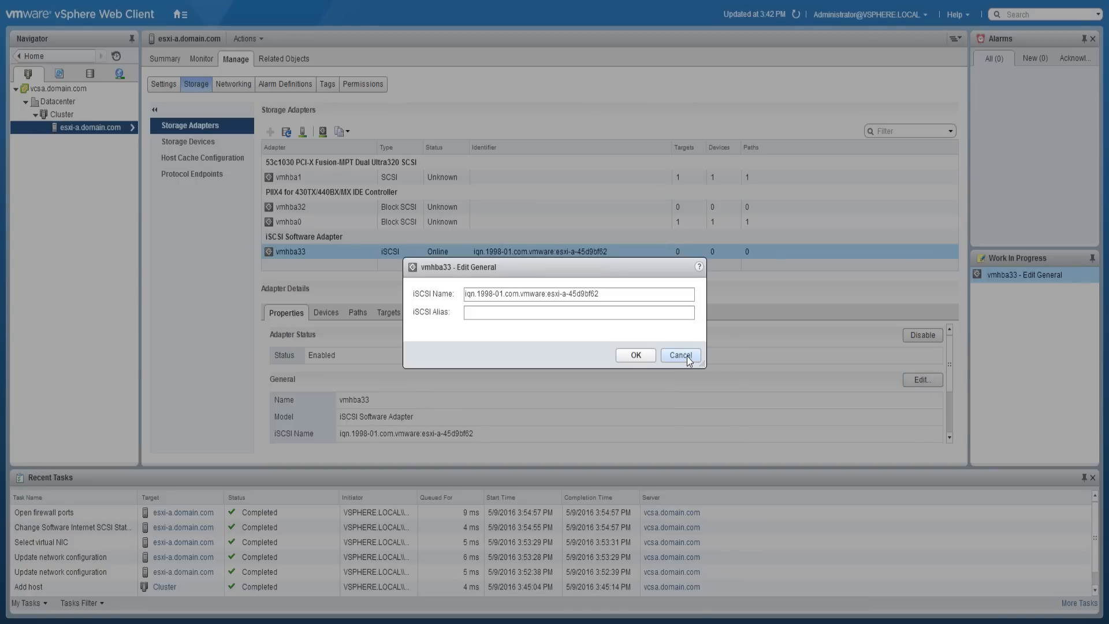
click(680, 354)
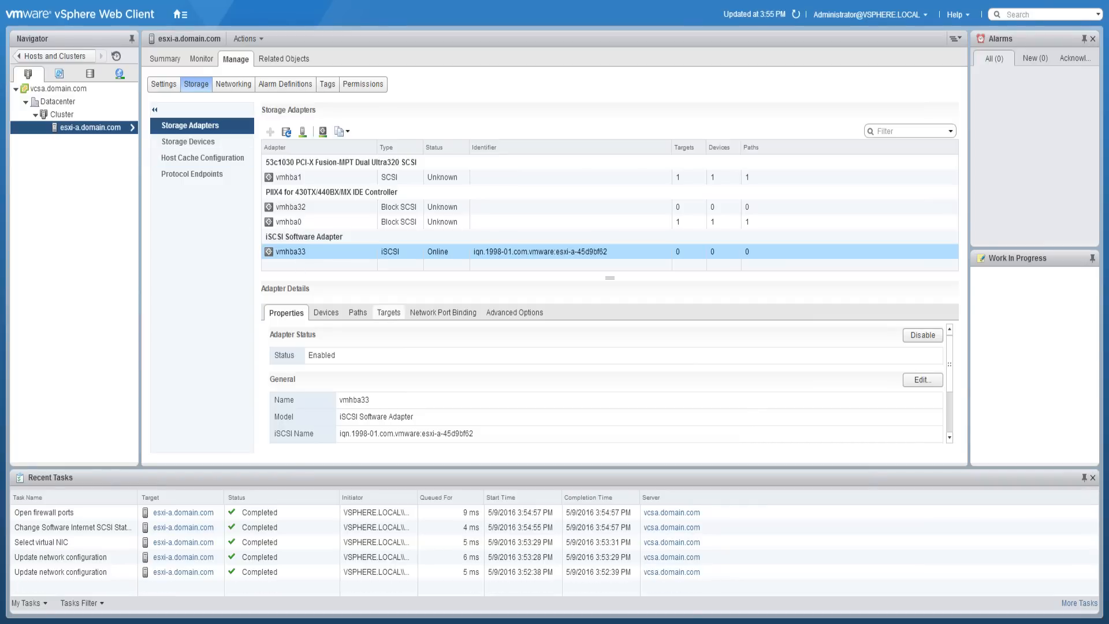
Add 192.168.3.101 as a dynamic discovery iSCSI server for vmhba33.
click(388, 313)
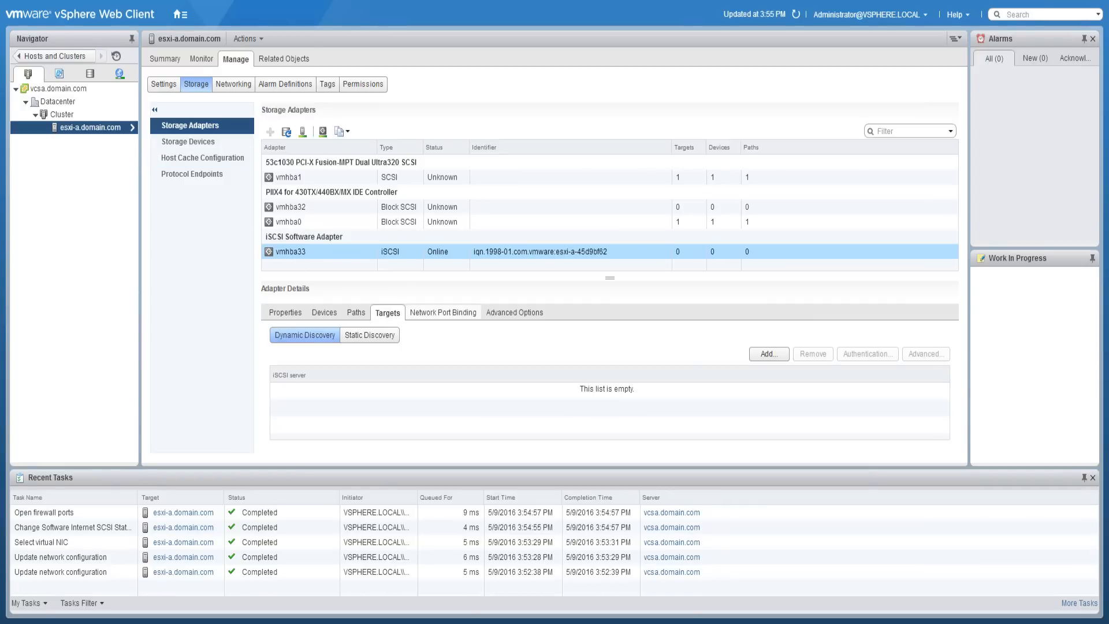
click(768, 354)
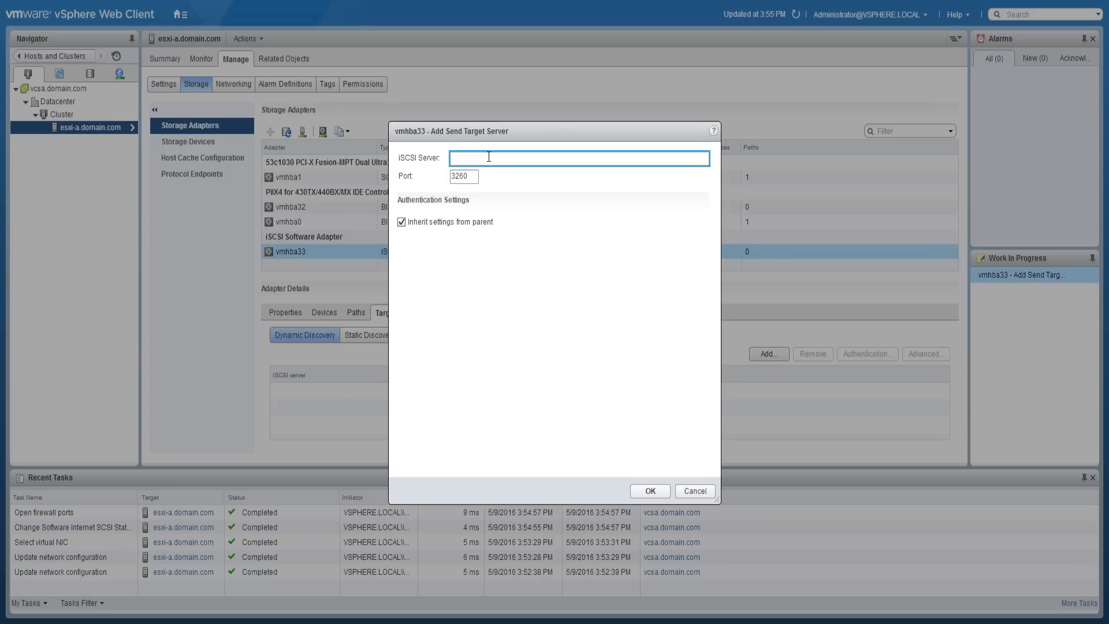
text(192.168.3.101)
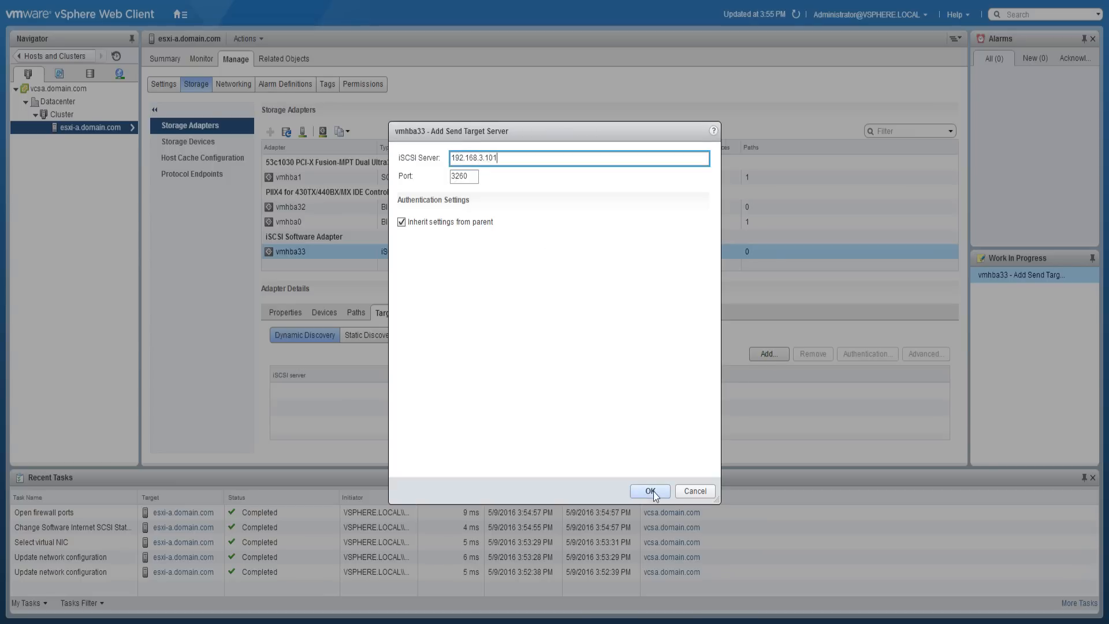
click(648, 491)
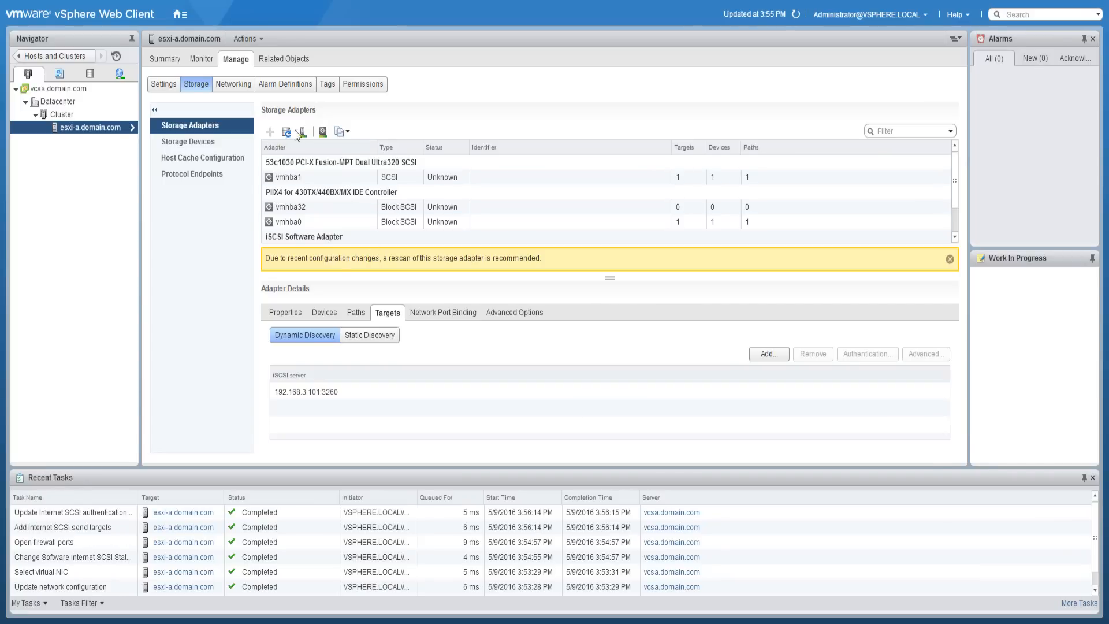
mouse_move(301, 132)
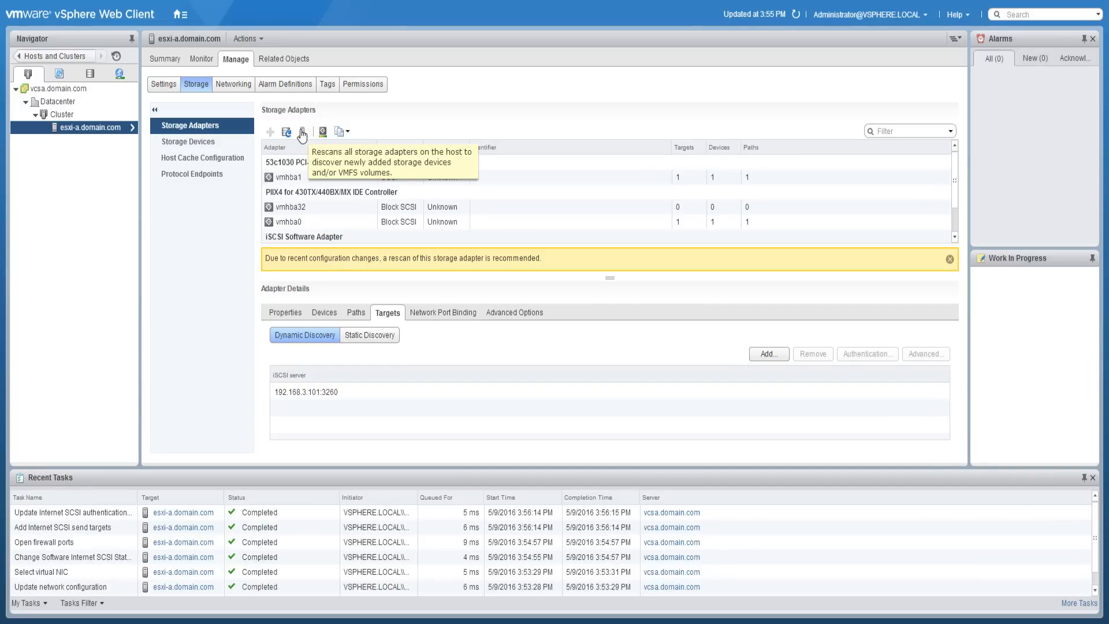
Rescan storage, check paths and devices for the three LUNs, and select the first FreeBSD disk.
click(302, 131)
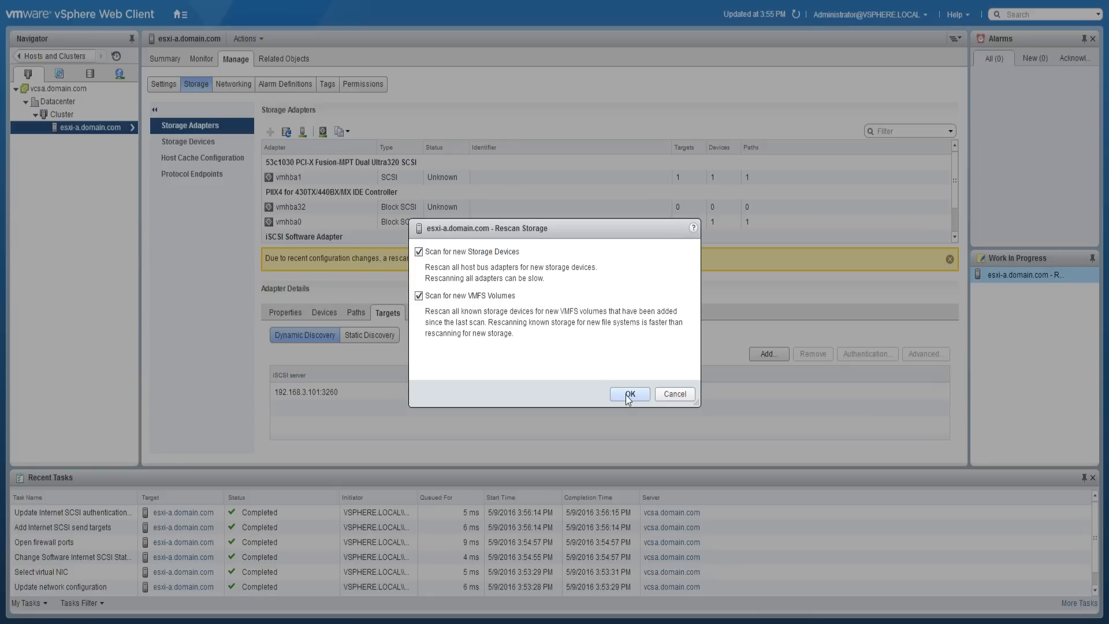
click(628, 394)
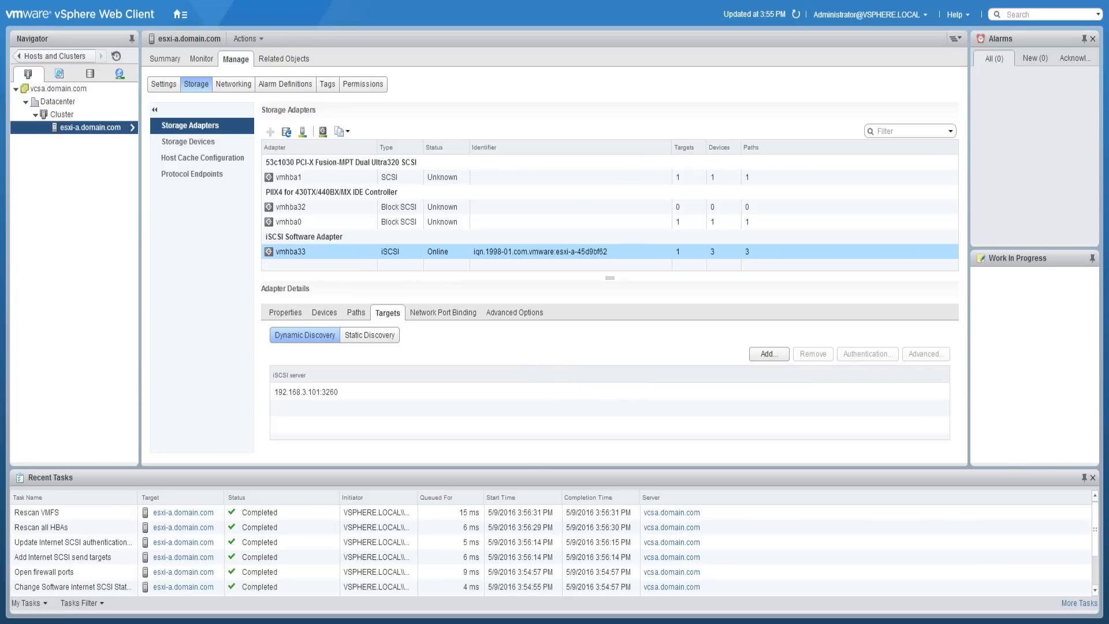
click(356, 312)
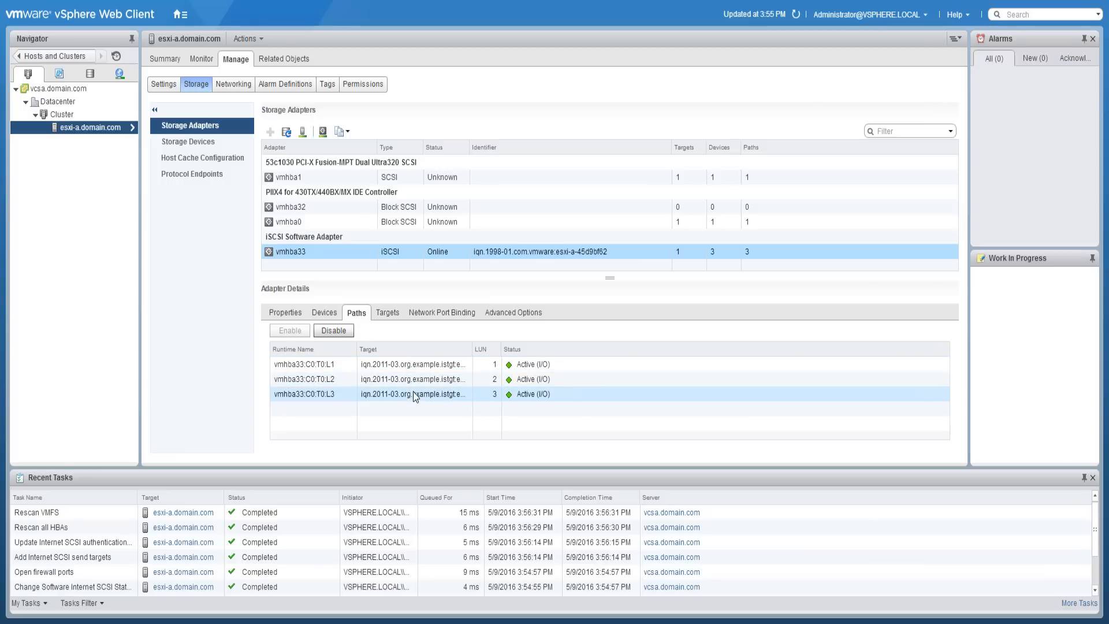
click(324, 312)
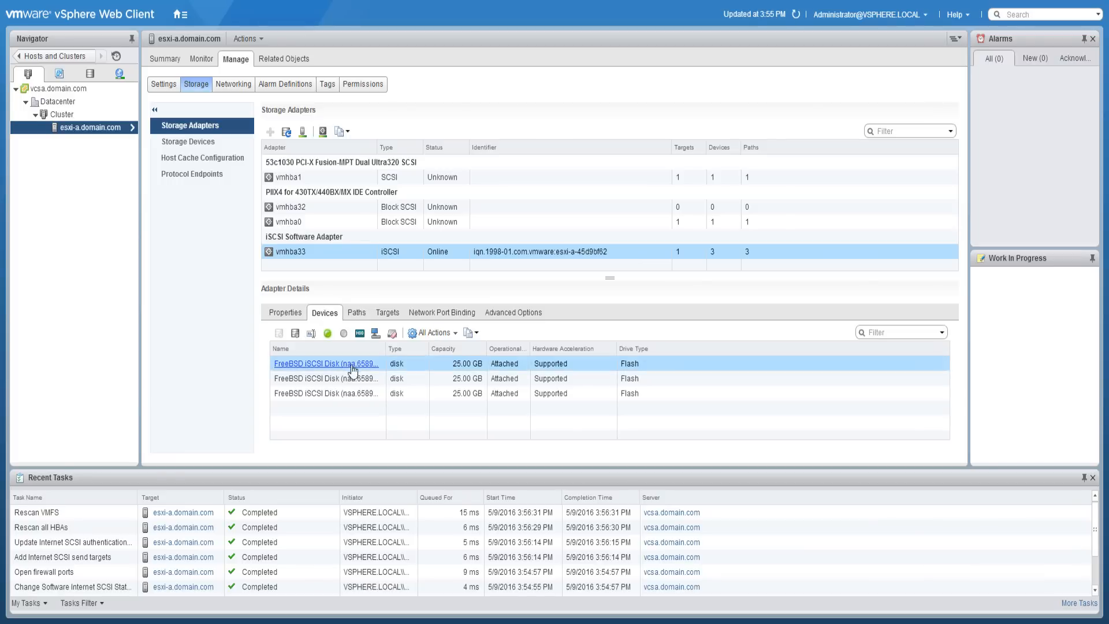
click(327, 394)
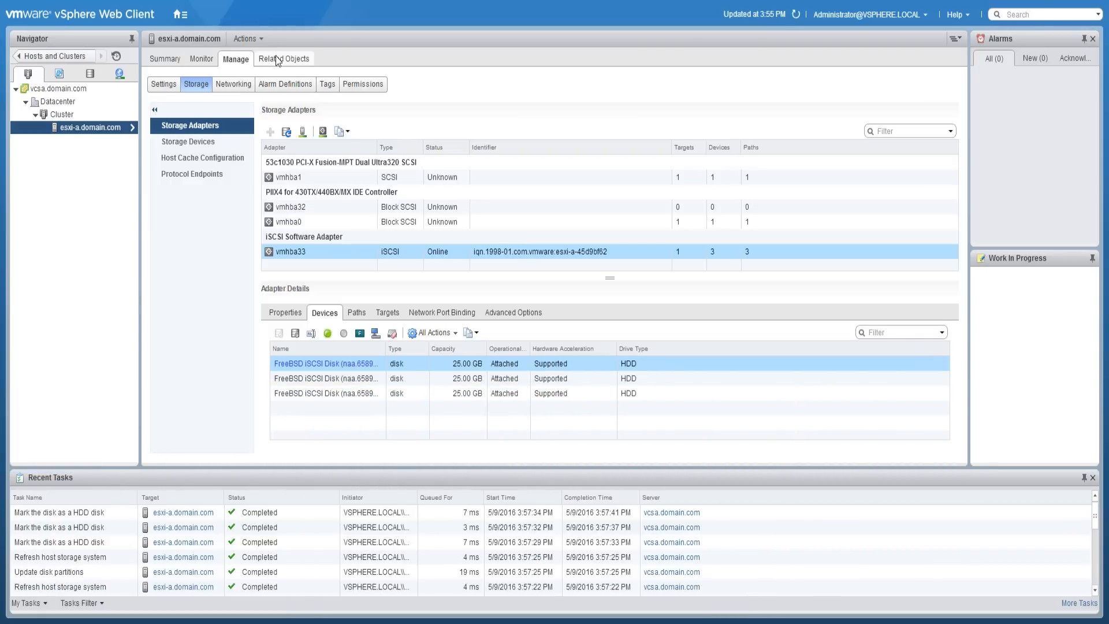
Launch the New Datastore wizard from esxi-a's Related Objects > Datastores list.
click(284, 59)
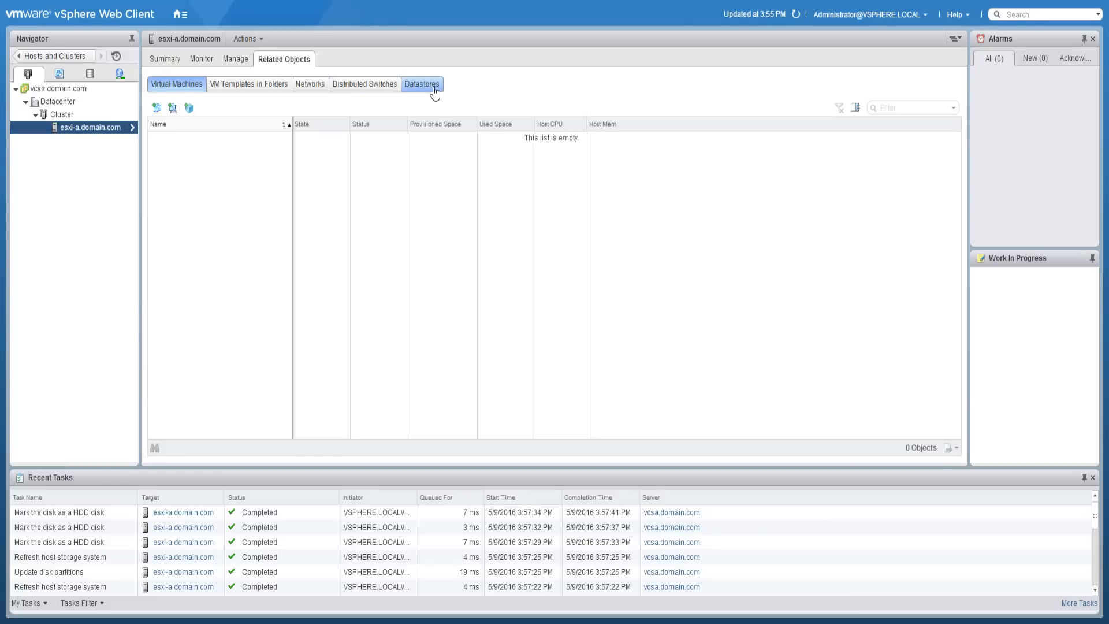
click(421, 84)
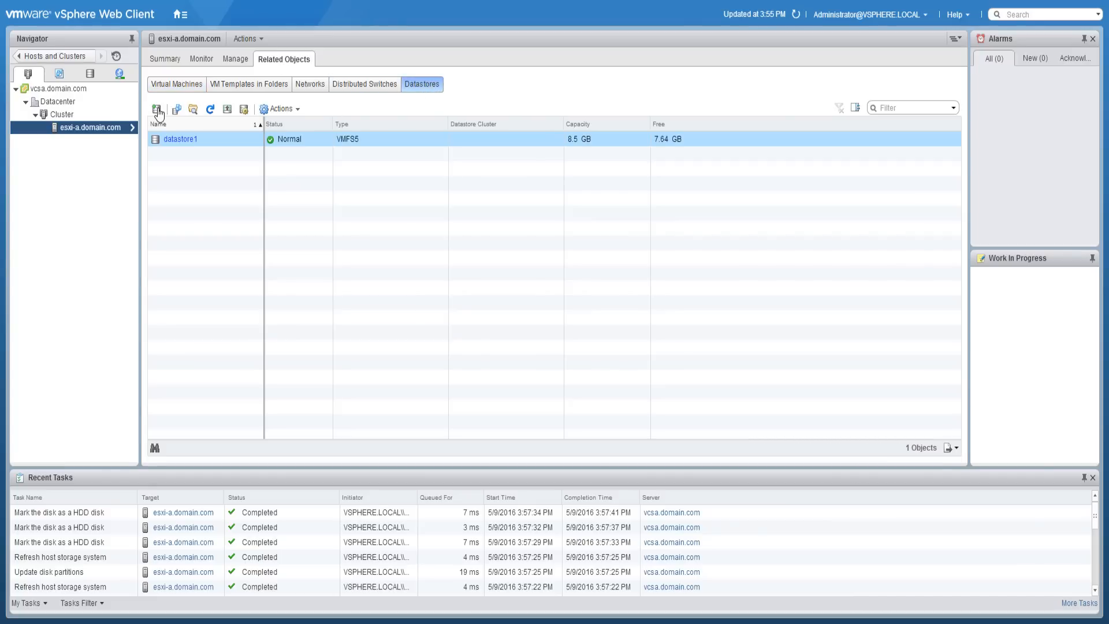
click(157, 109)
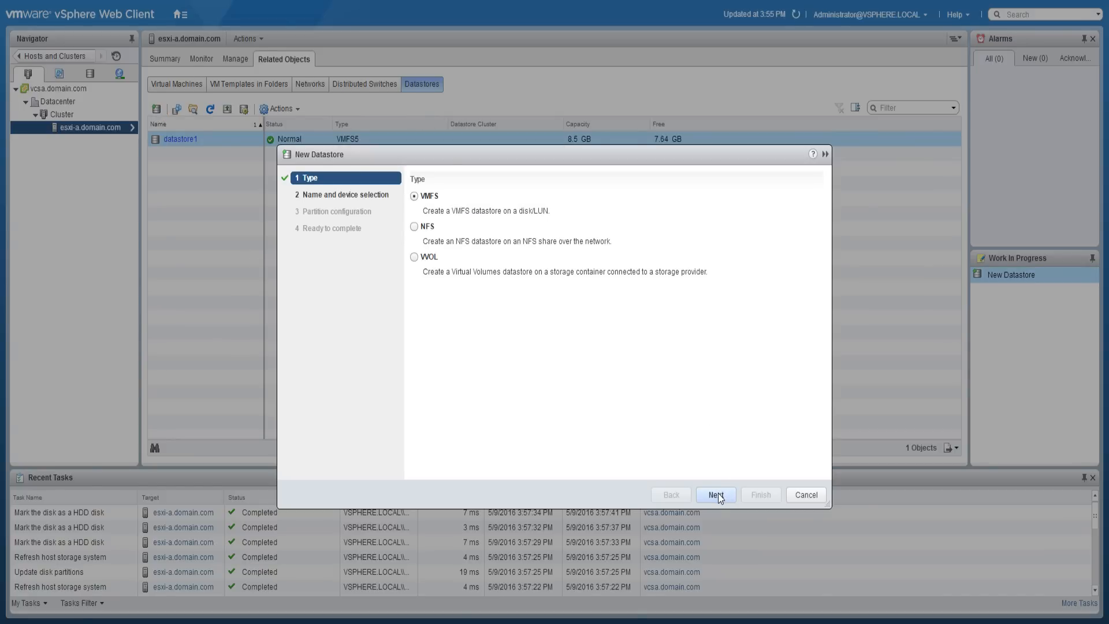
Create VMFS datastore LUN1 on the 25 GB LUN 1 disk with default partitioning.
click(715, 495)
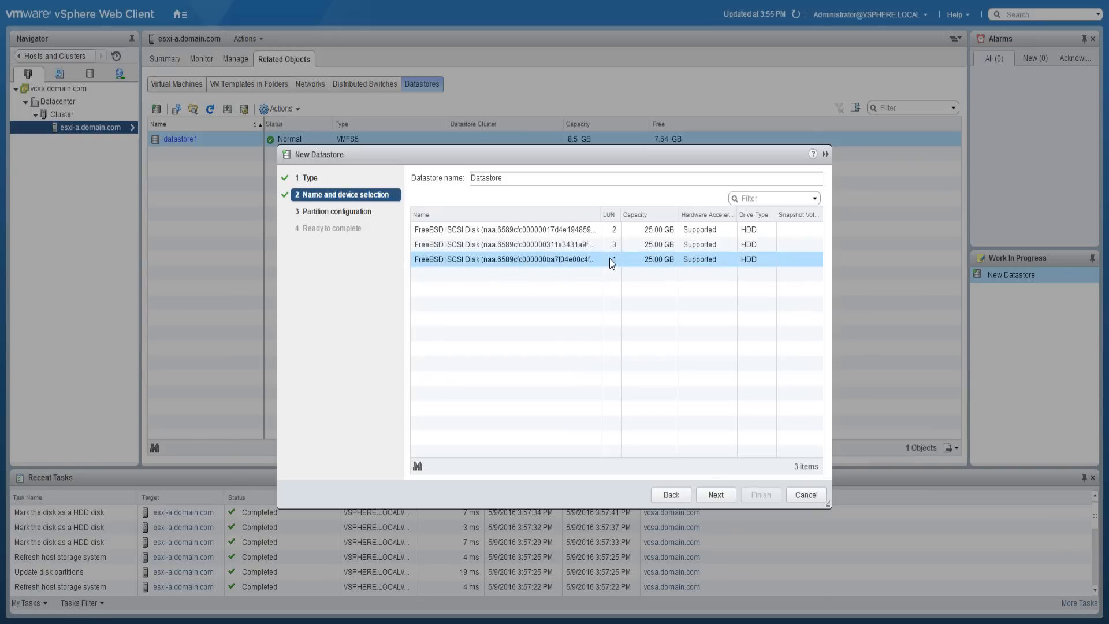
click(643, 177)
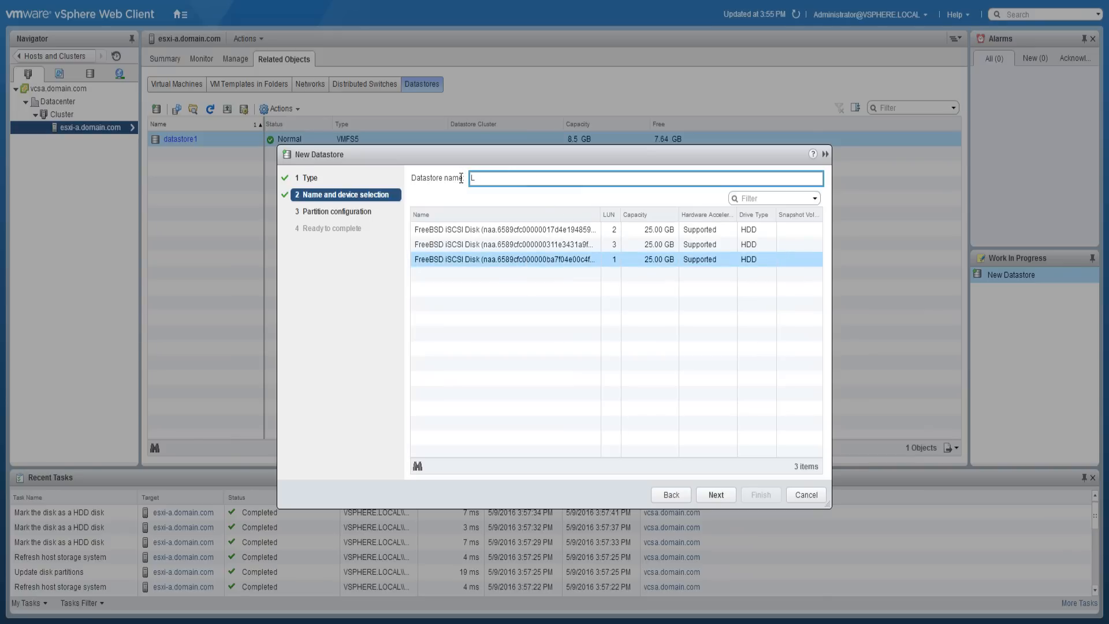
text(UN1)
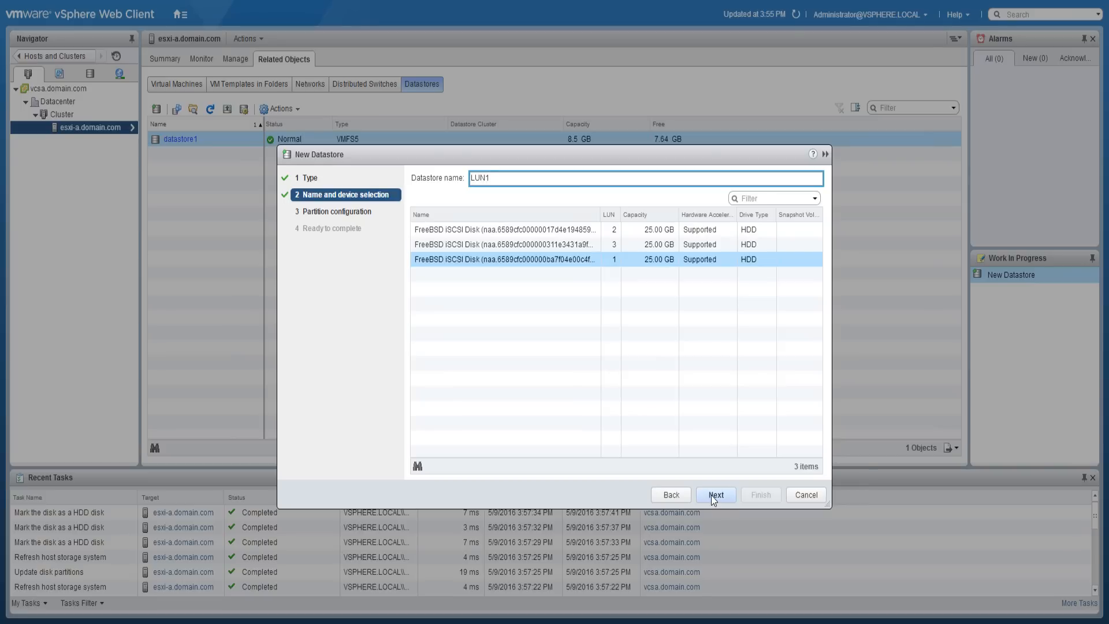
click(715, 495)
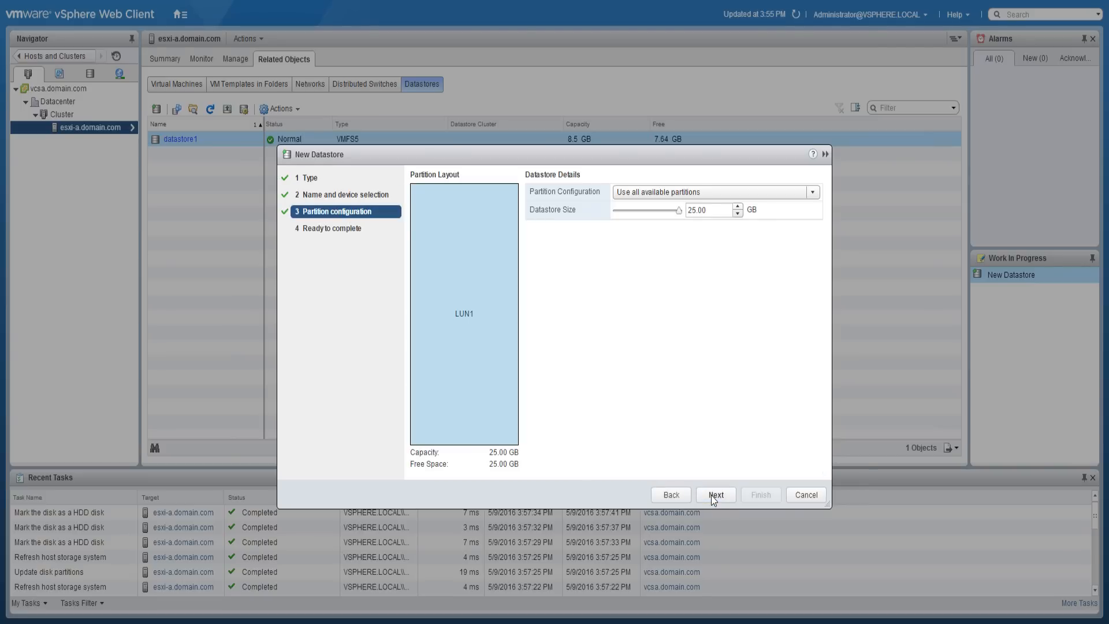
click(715, 494)
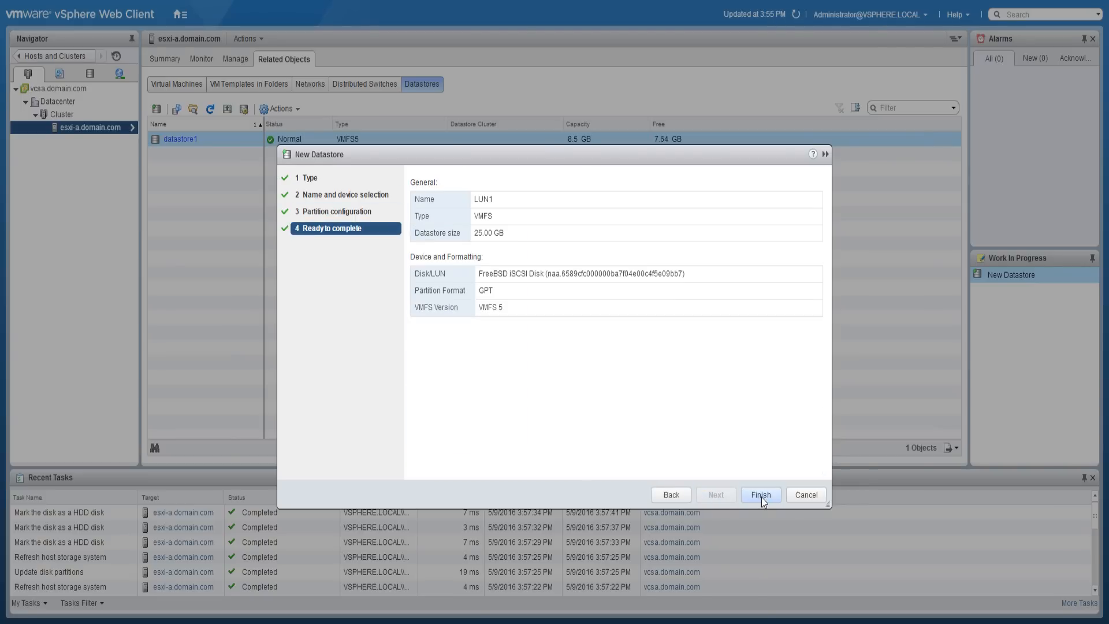
click(759, 494)
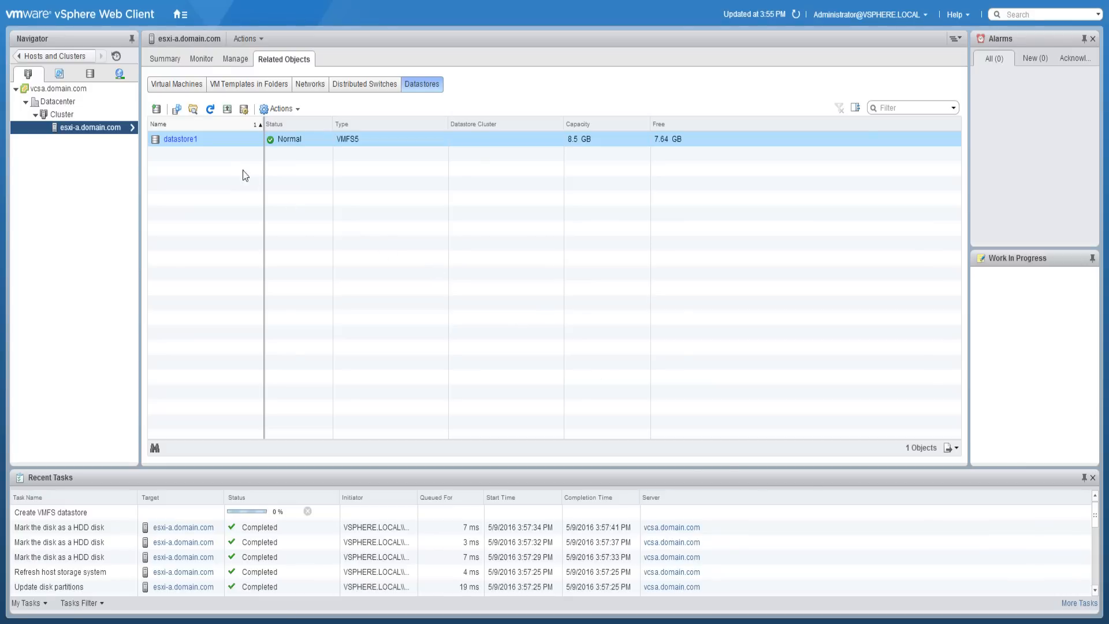
Create VMFS datastore LUN2 on the LUN 2 iSCSI disk with default partitioning.
click(156, 109)
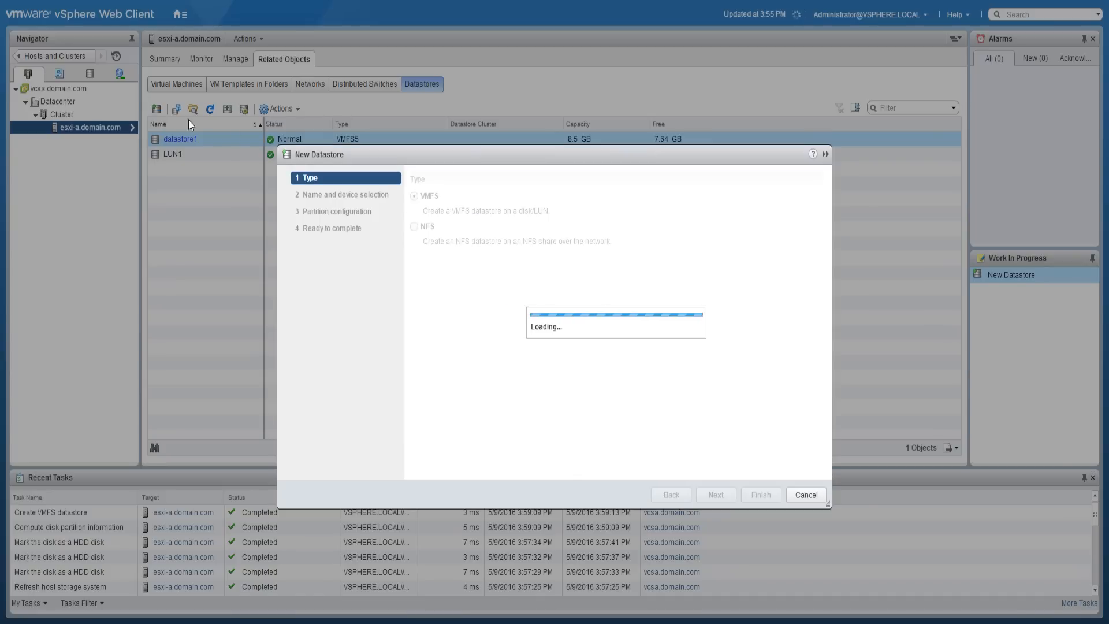
click(715, 494)
text(L)
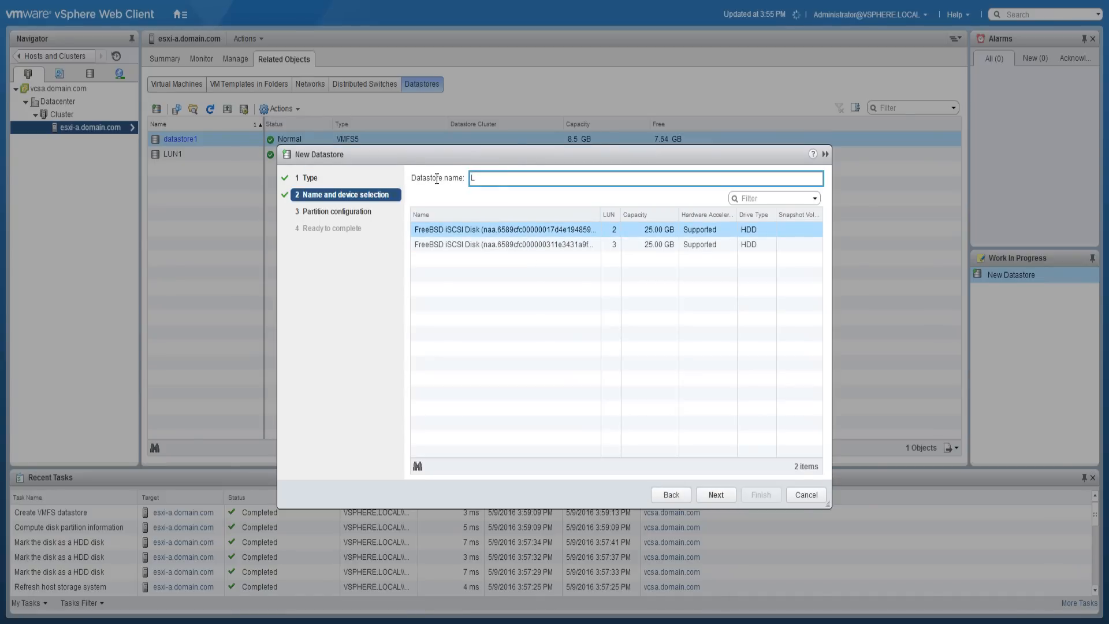
text(UN2)
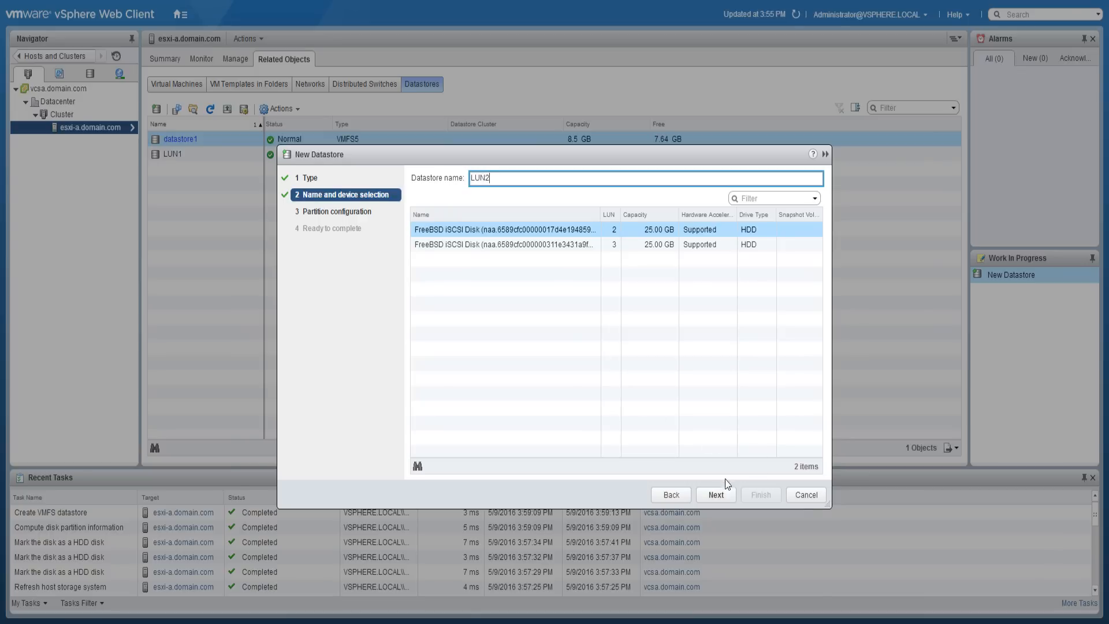
click(715, 495)
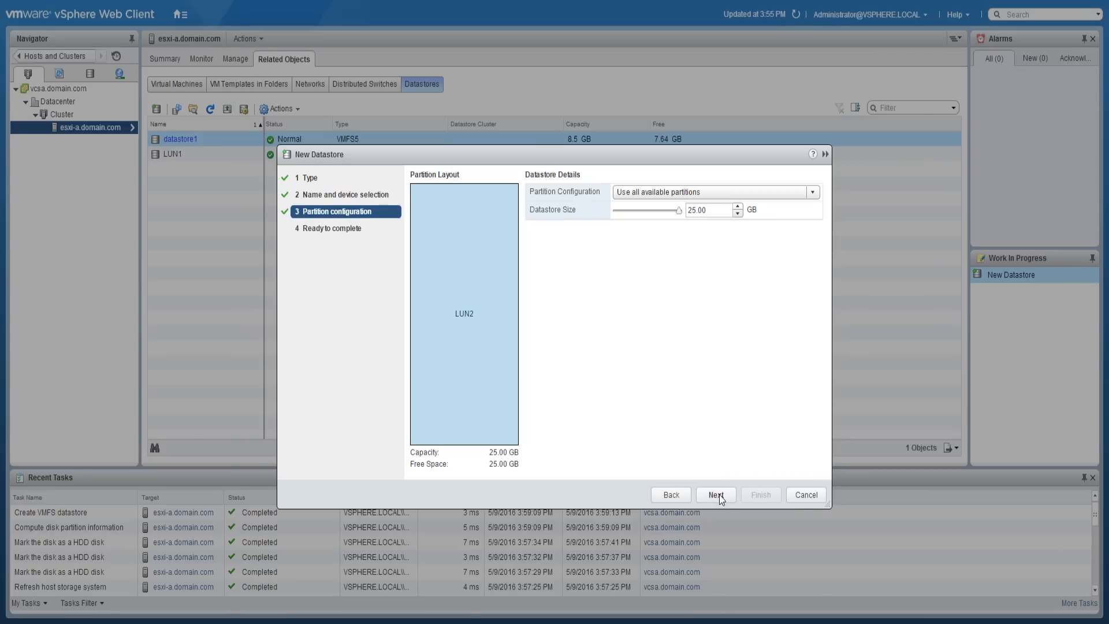
click(715, 494)
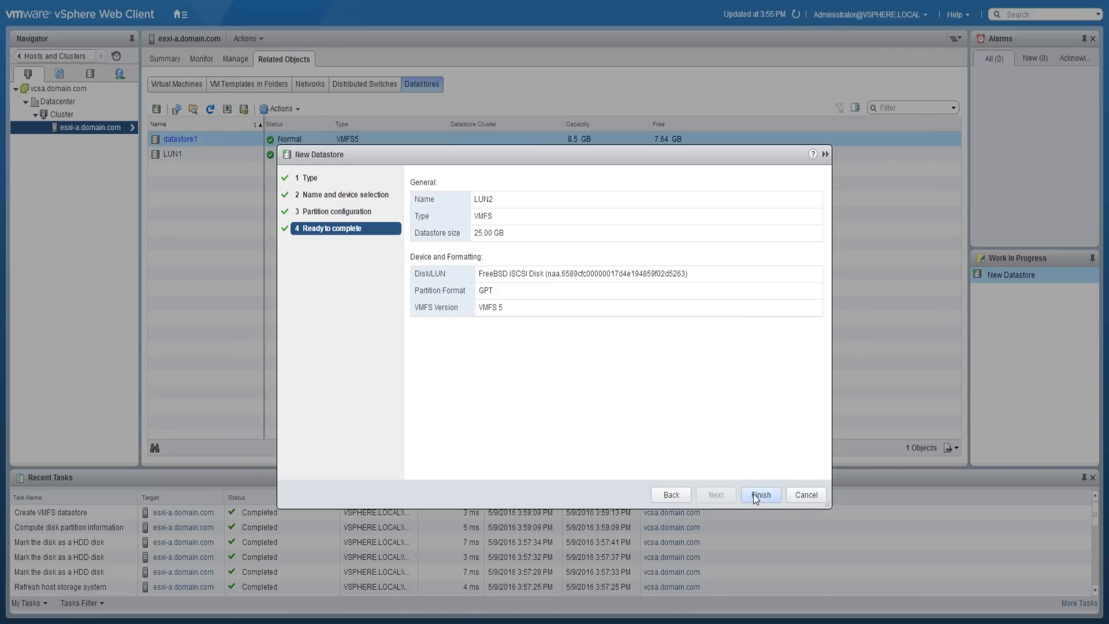
click(760, 494)
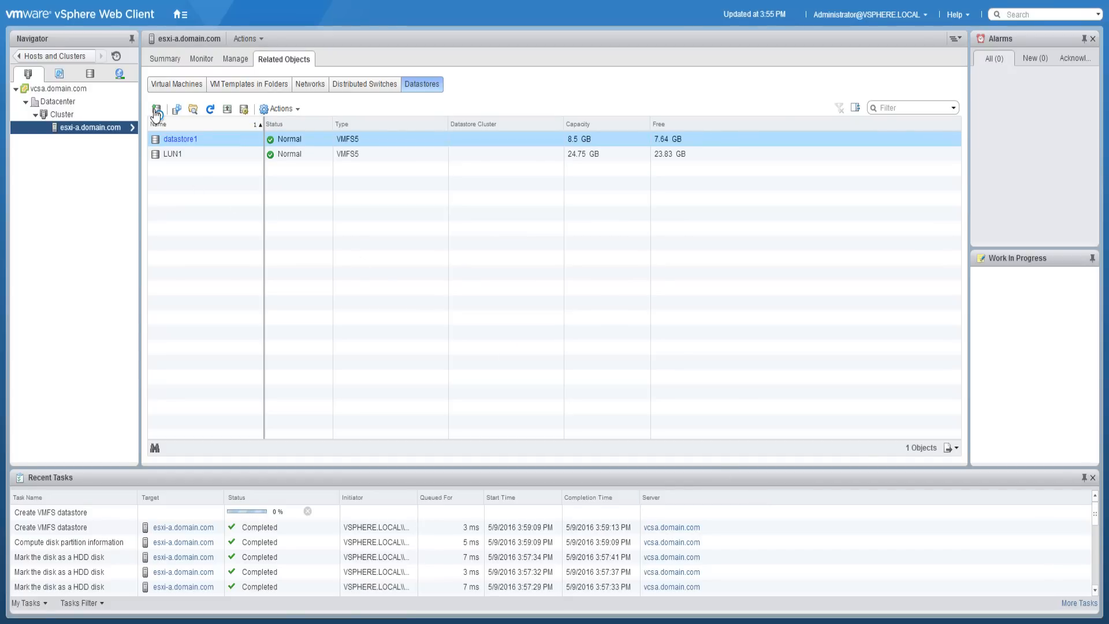
Create VMFS datastore LUN3 on the LUN 3 iSCSI disk with default partitioning.
click(156, 109)
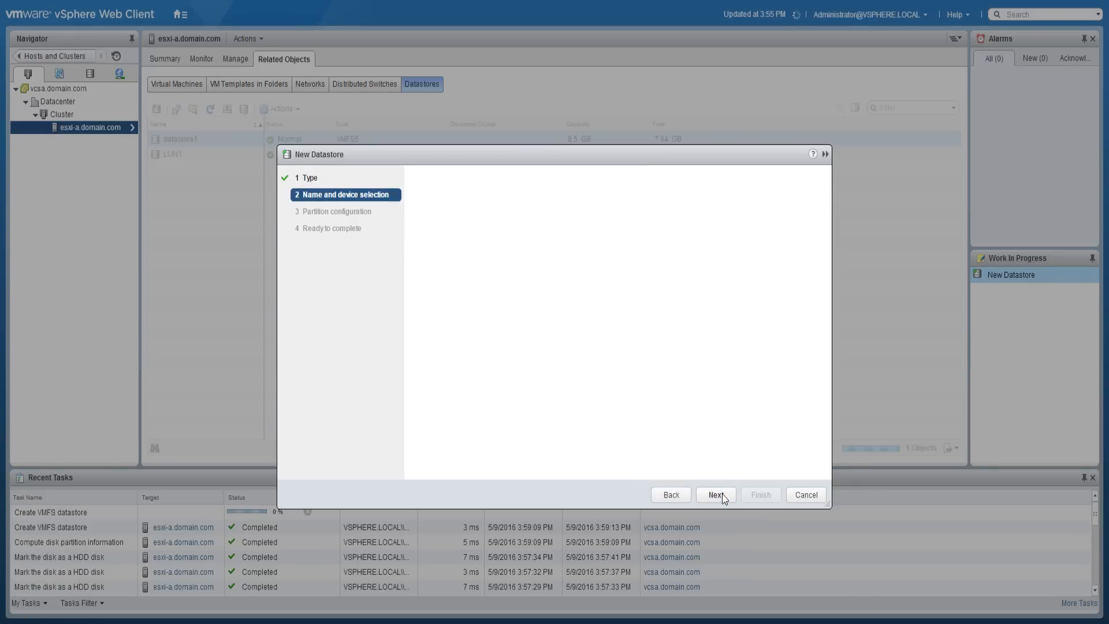
click(714, 495)
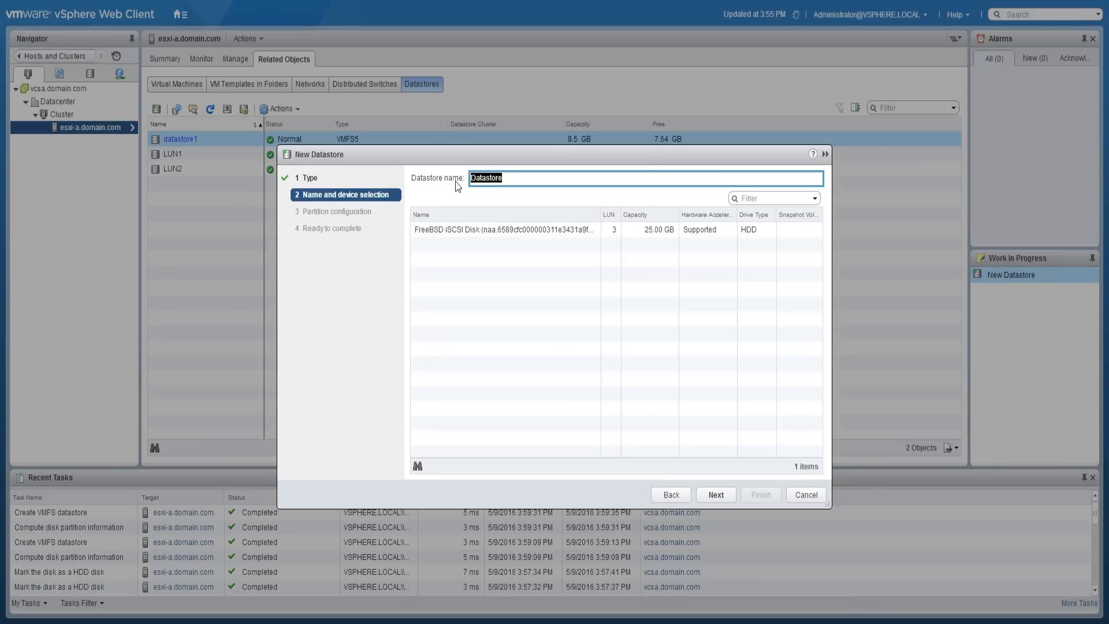
text(LUN3)
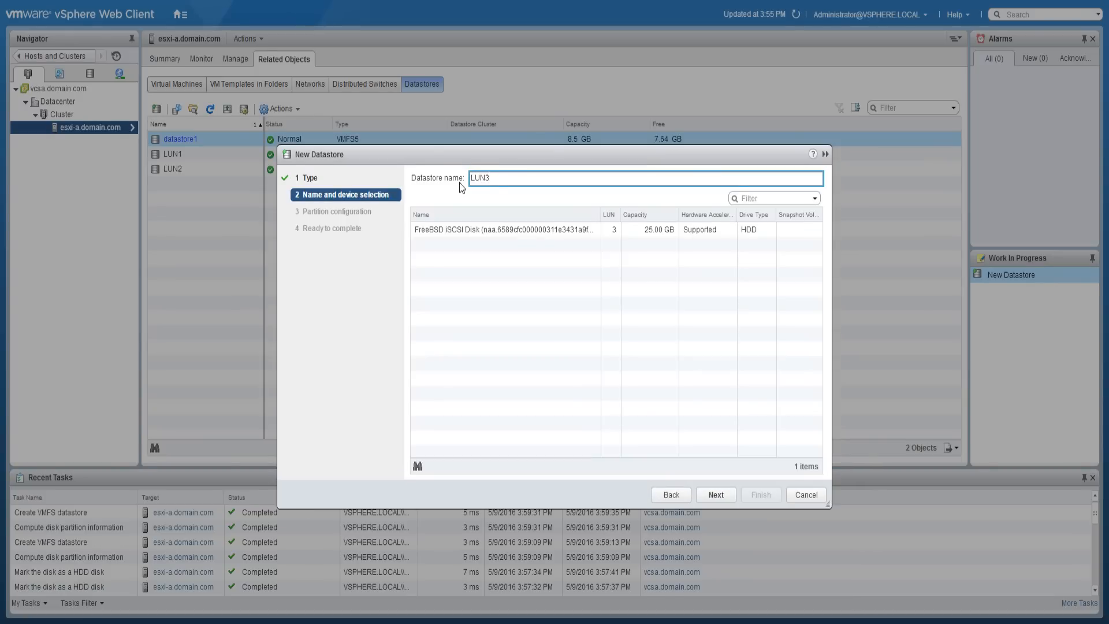
click(715, 495)
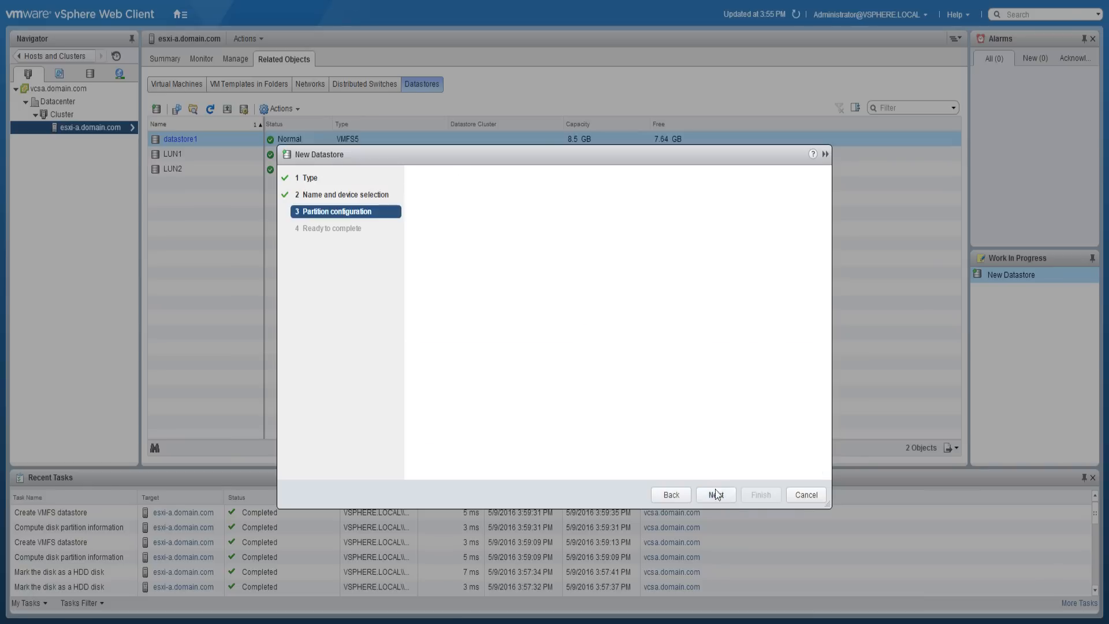
click(715, 494)
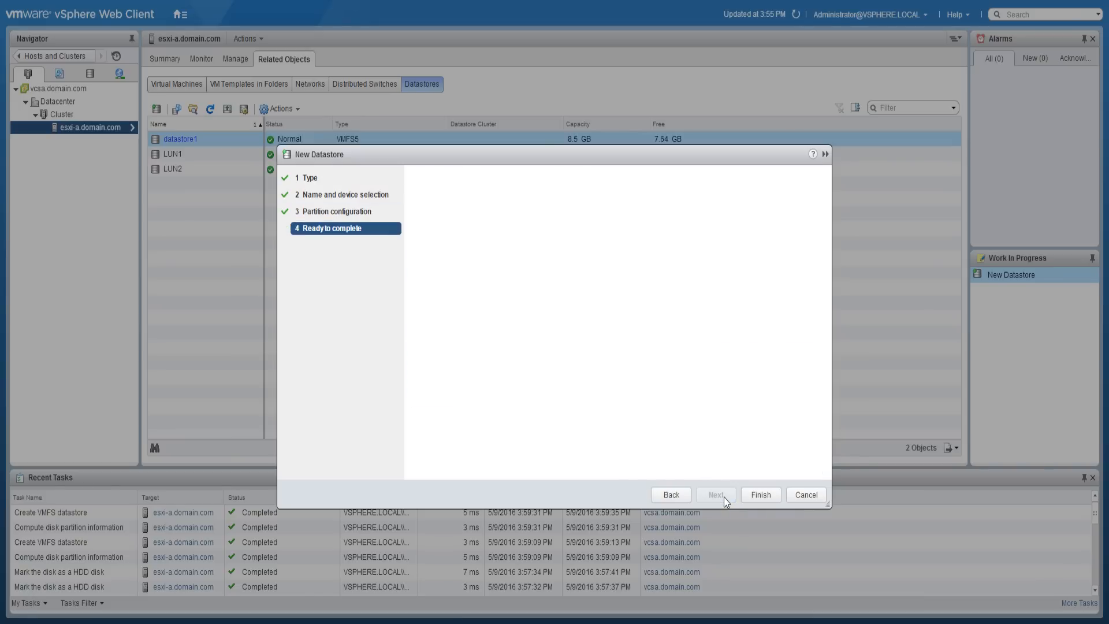
click(759, 494)
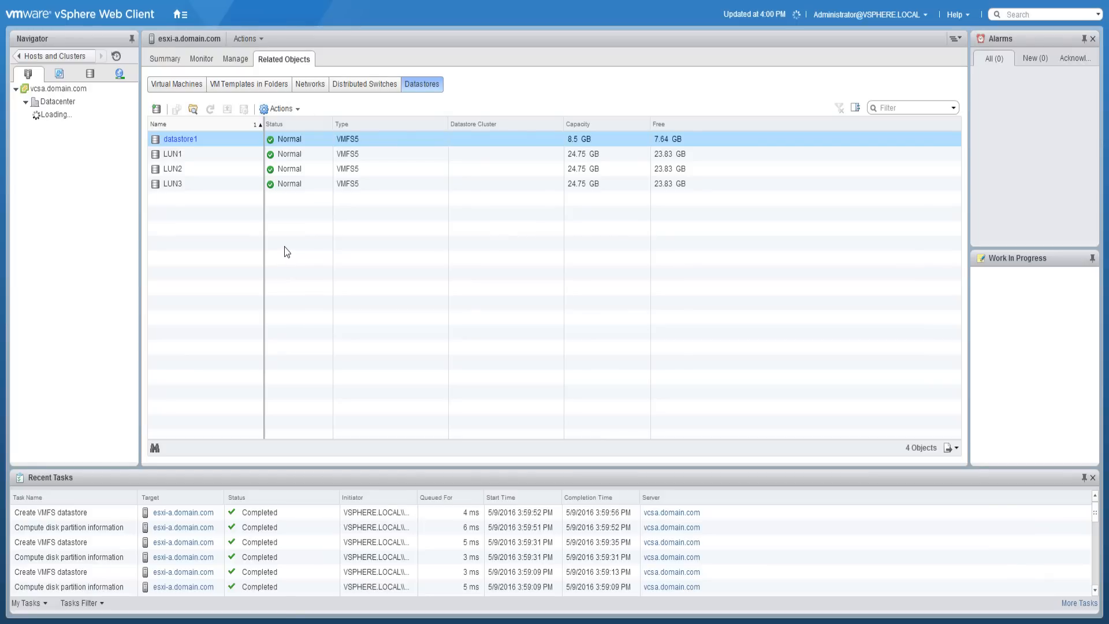
Switch to the storage inventory, expand Datacenter with LUN1–LUN3, and bring up its actions menu.
click(181, 13)
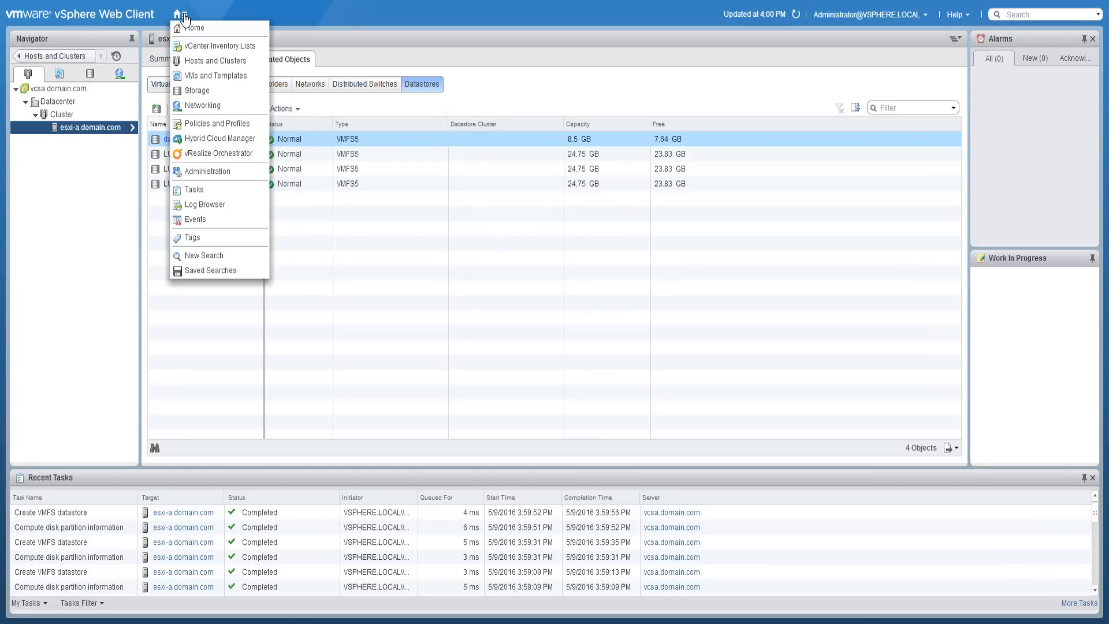
click(197, 90)
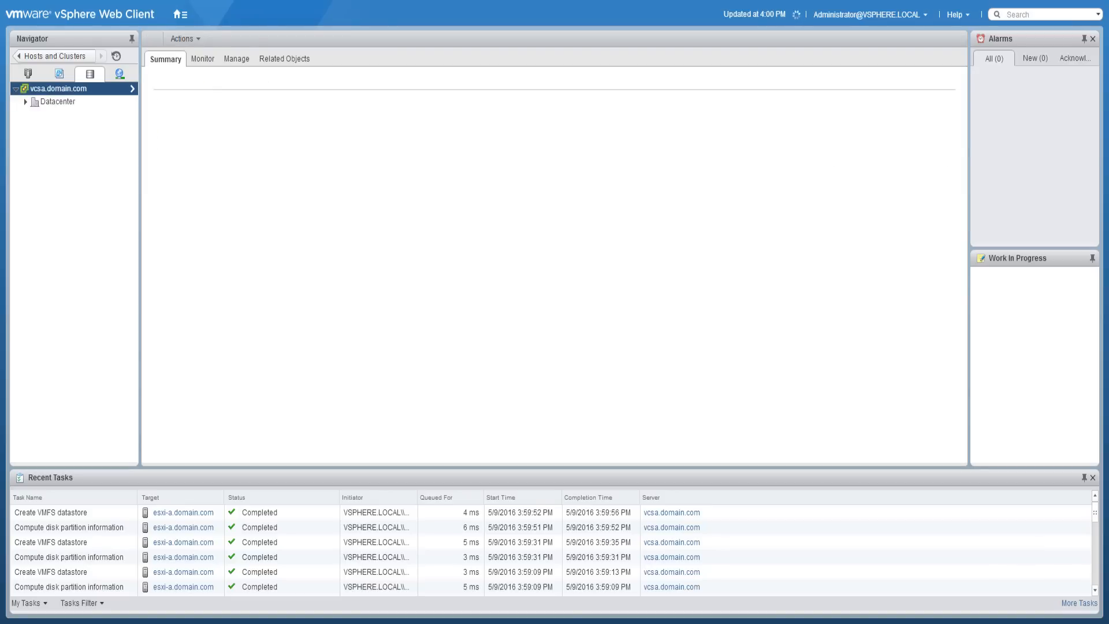
click(26, 101)
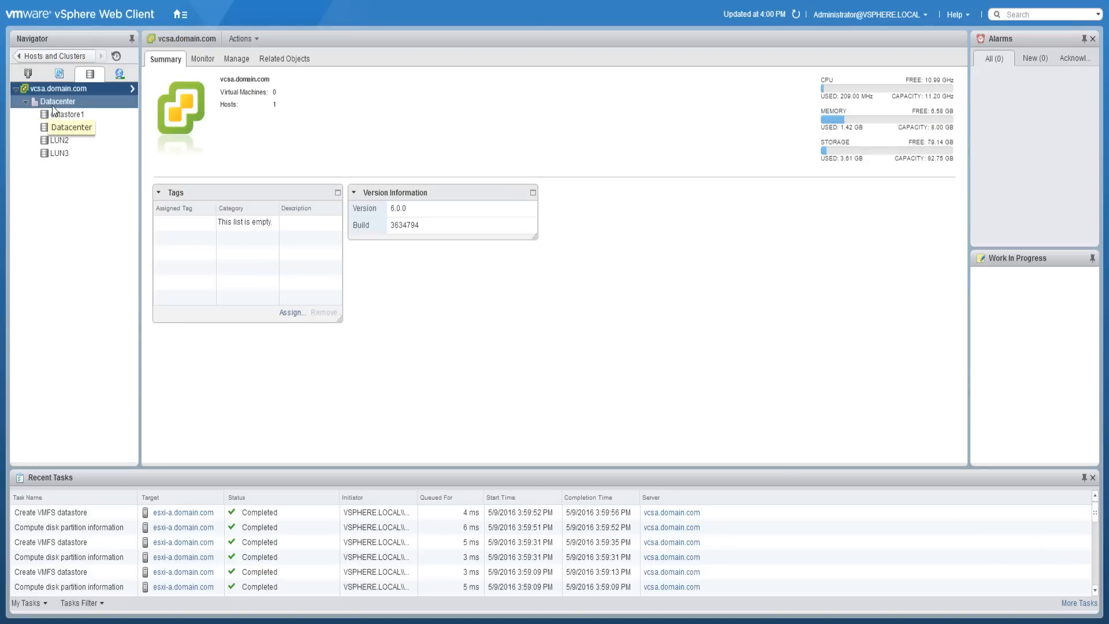
click(57, 101)
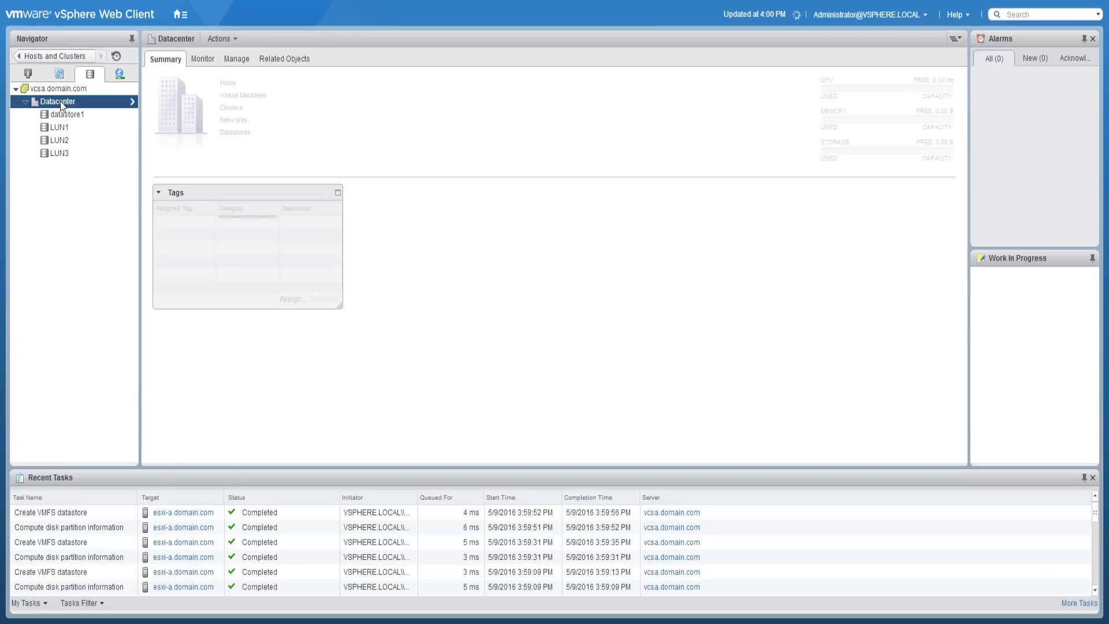
right_click(56, 101)
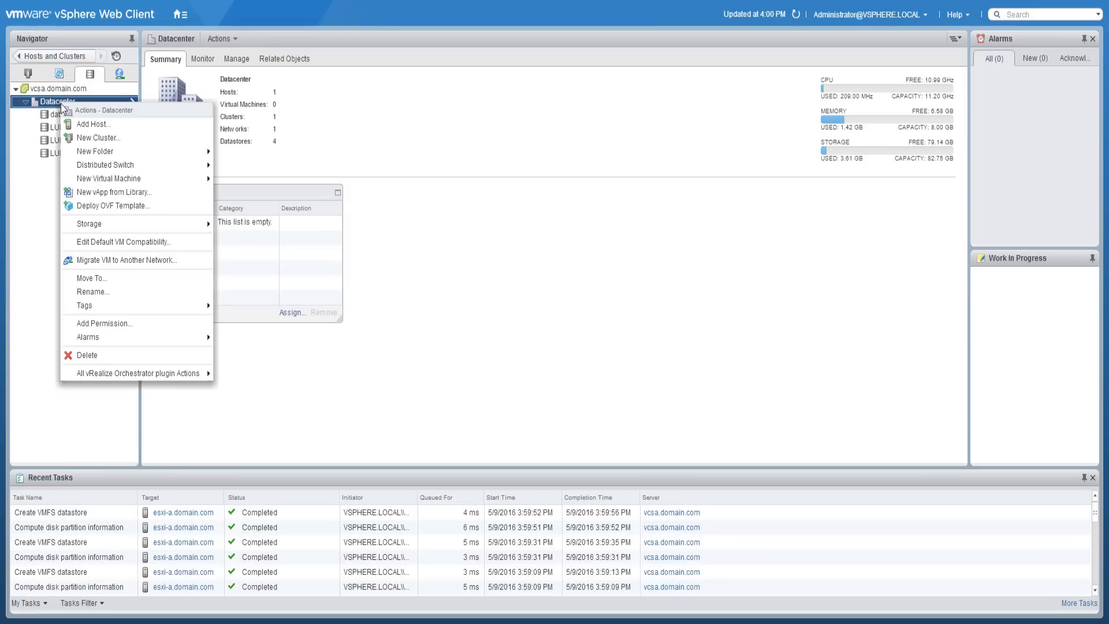
mouse_move(88, 223)
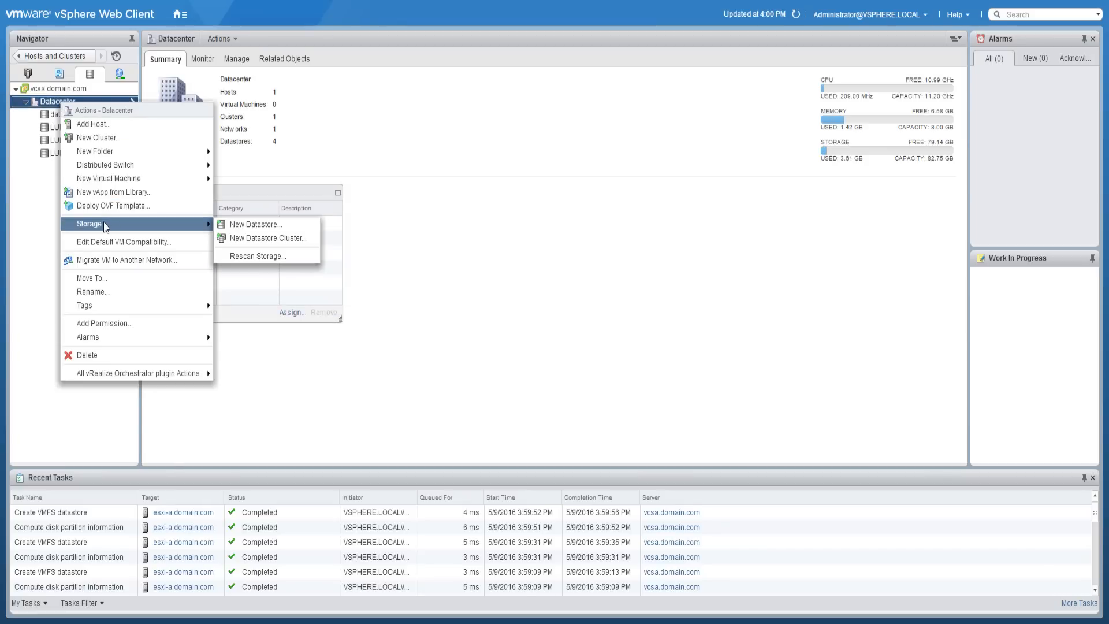
mouse_move(267, 237)
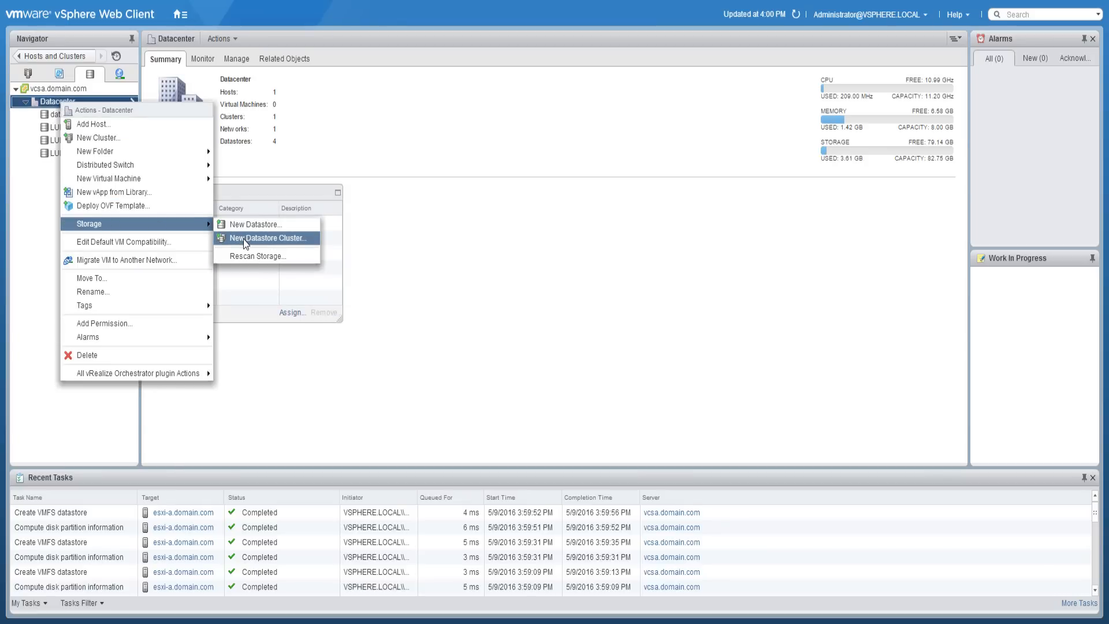
Start the DatastoreCluster wizard, keep Storage DRS on, and choose Fully Automated migrations.
click(268, 238)
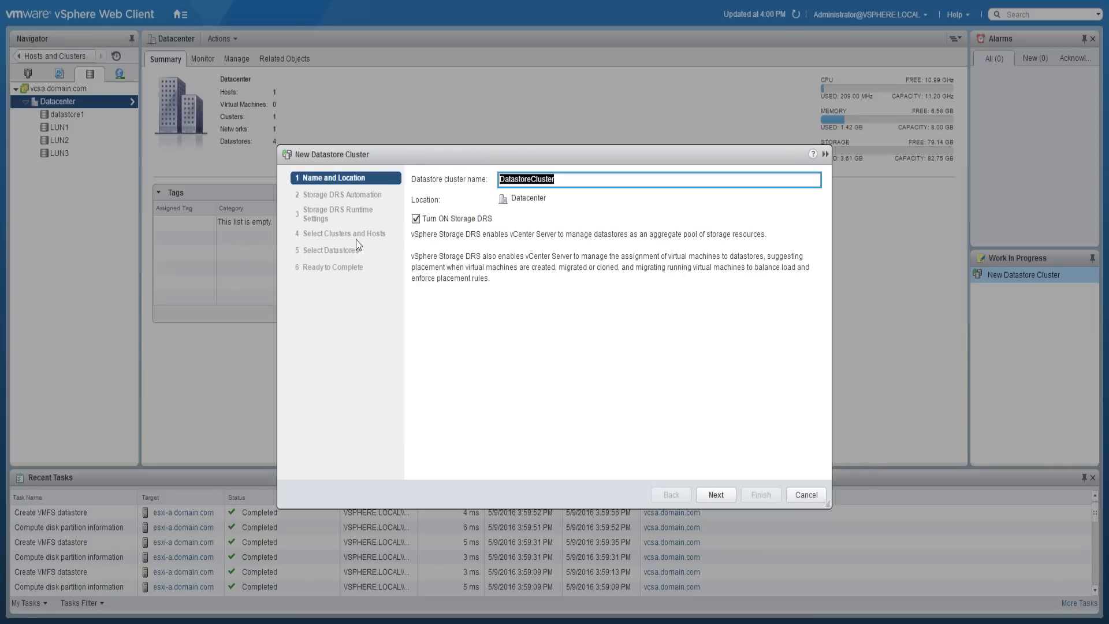
click(416, 218)
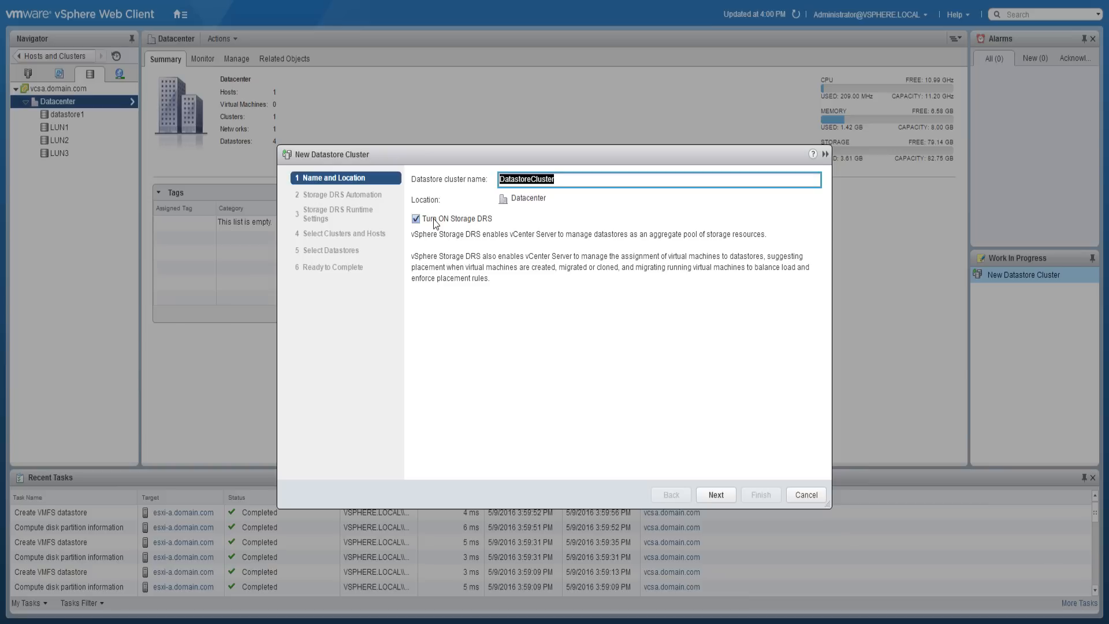
mouse_move(715, 495)
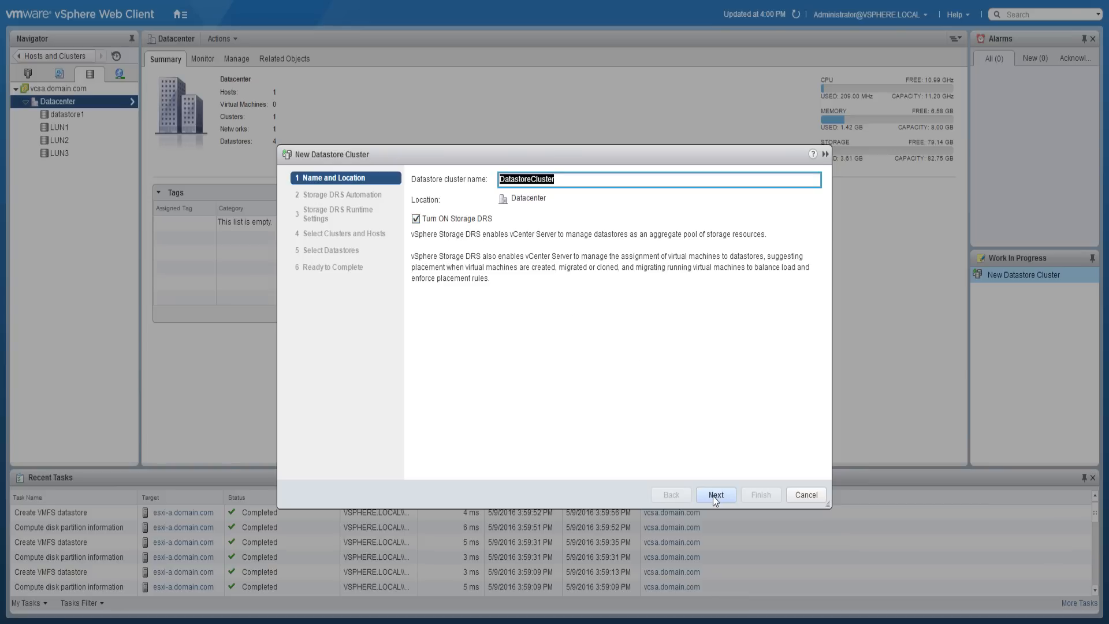
click(715, 494)
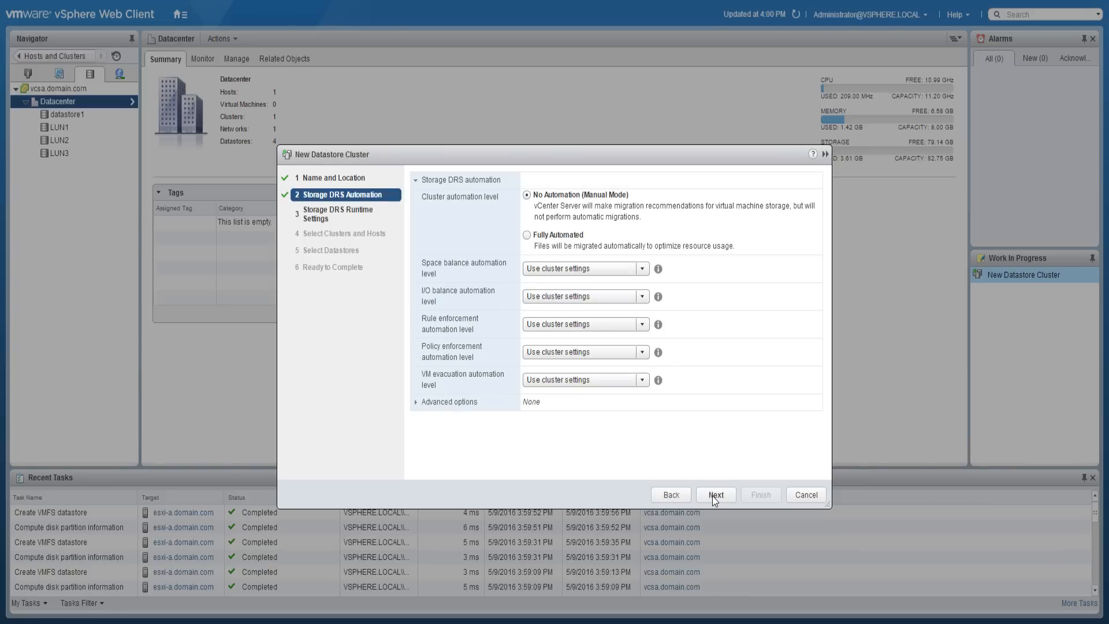
mouse_move(598, 240)
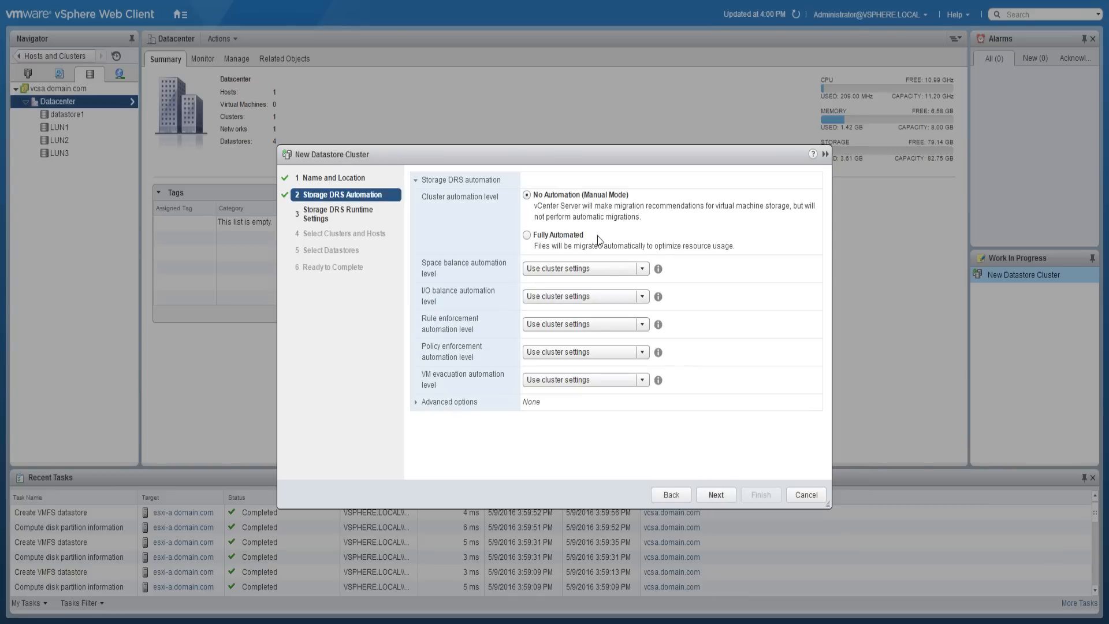
click(527, 234)
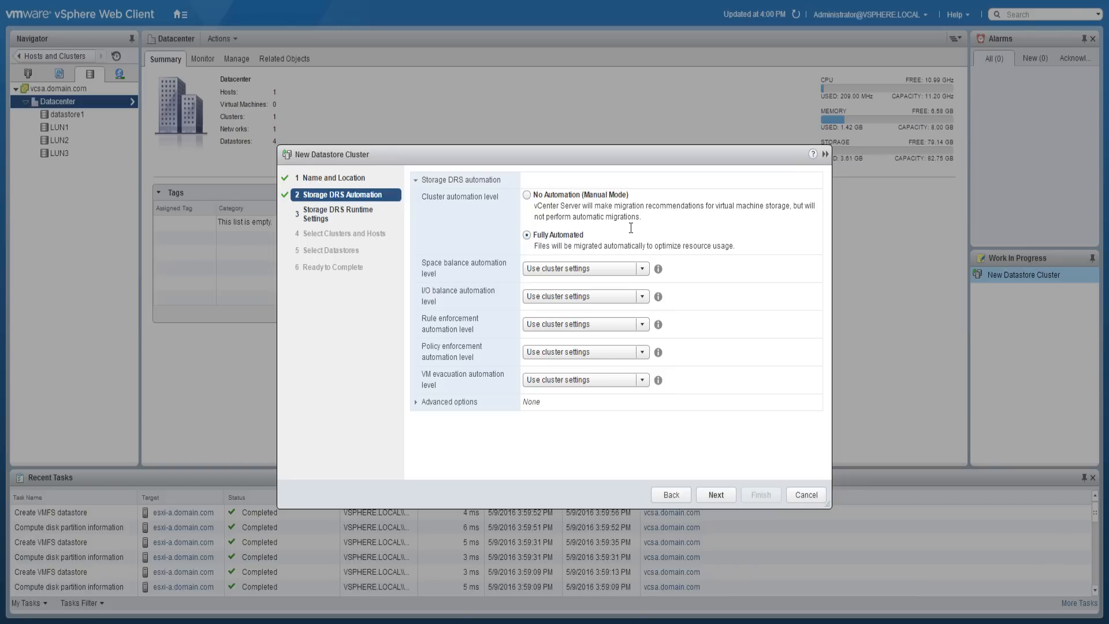
click(715, 494)
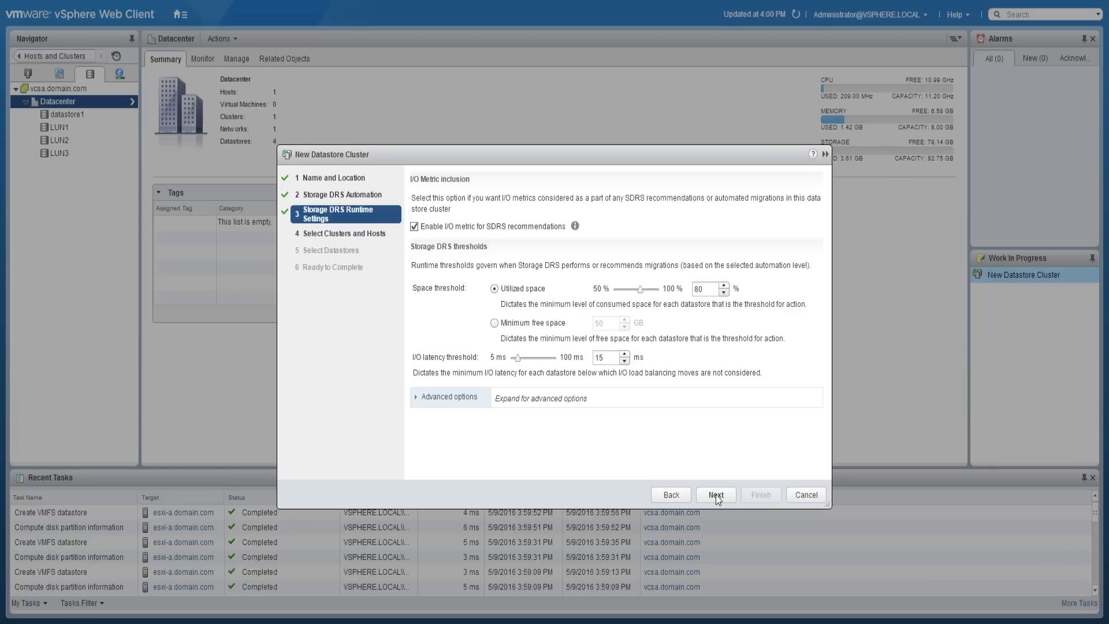
Connect the datastore cluster to Cluster, add LUN1, LUN2 and LUN3, and review the summary.
click(715, 494)
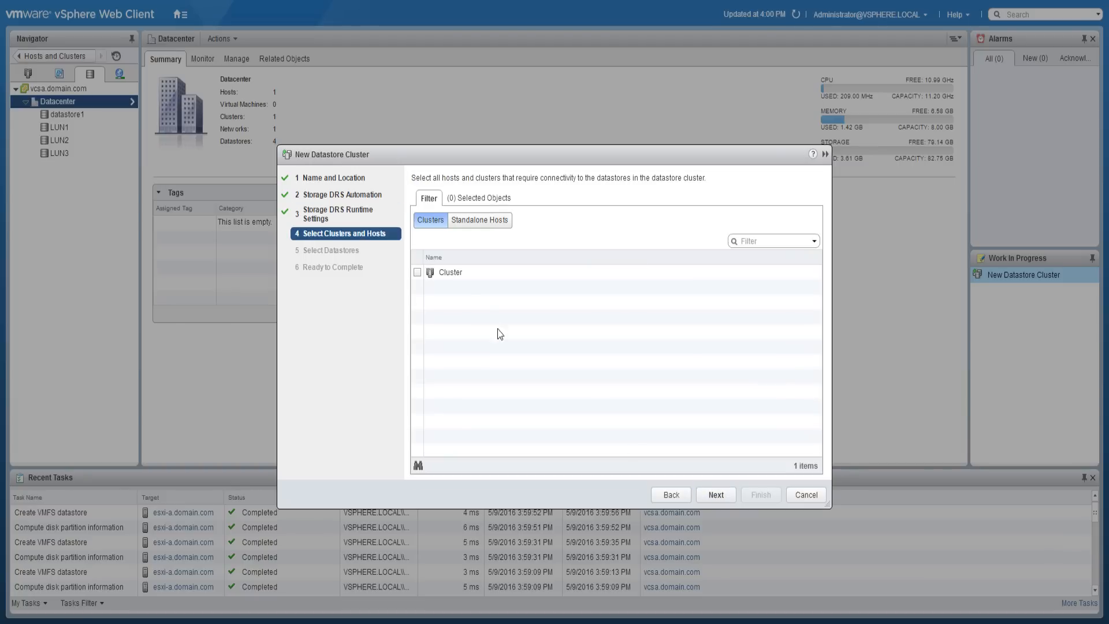
click(417, 272)
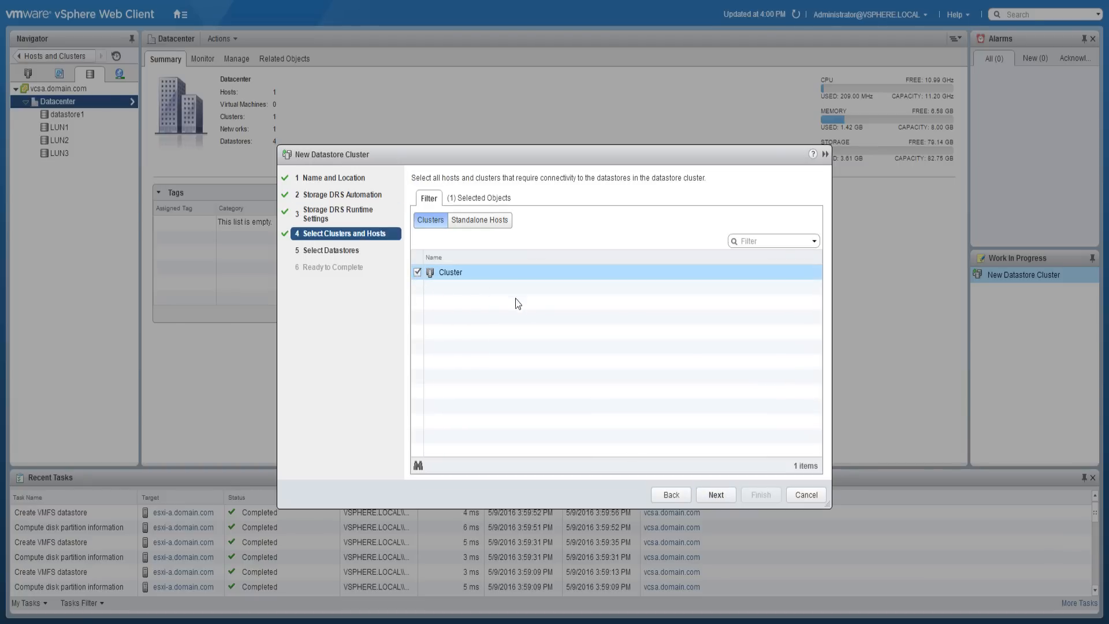
click(715, 495)
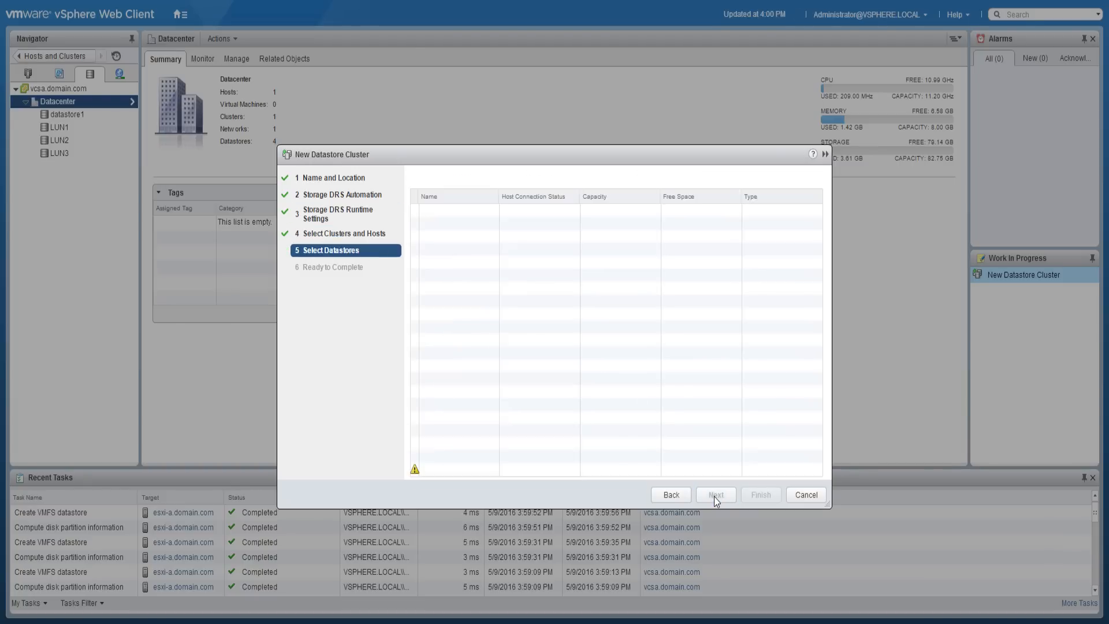
click(416, 226)
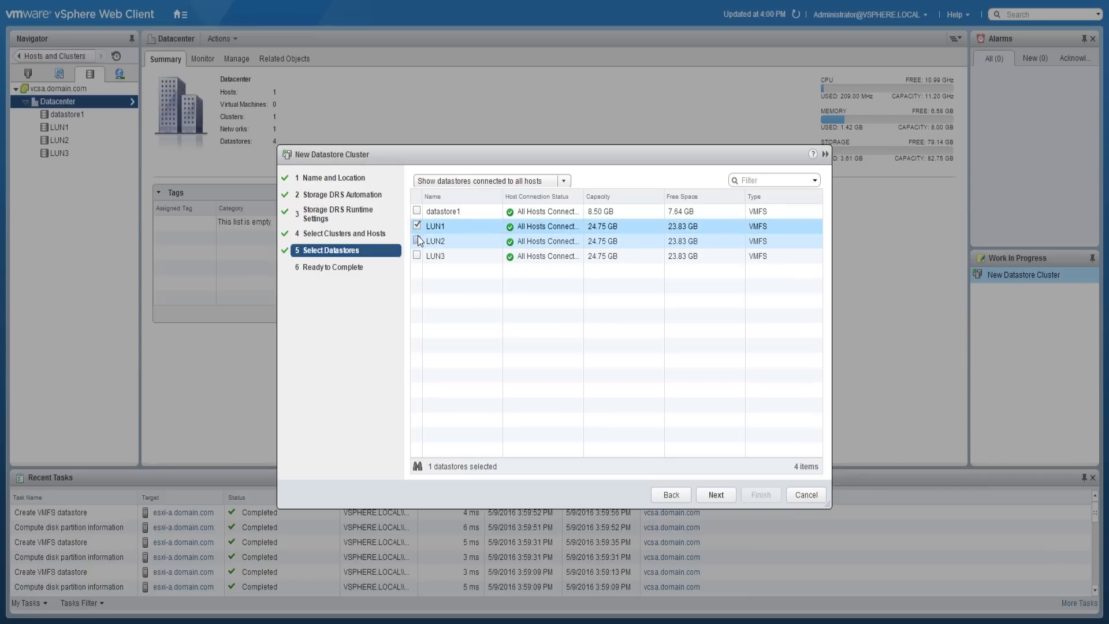
click(416, 256)
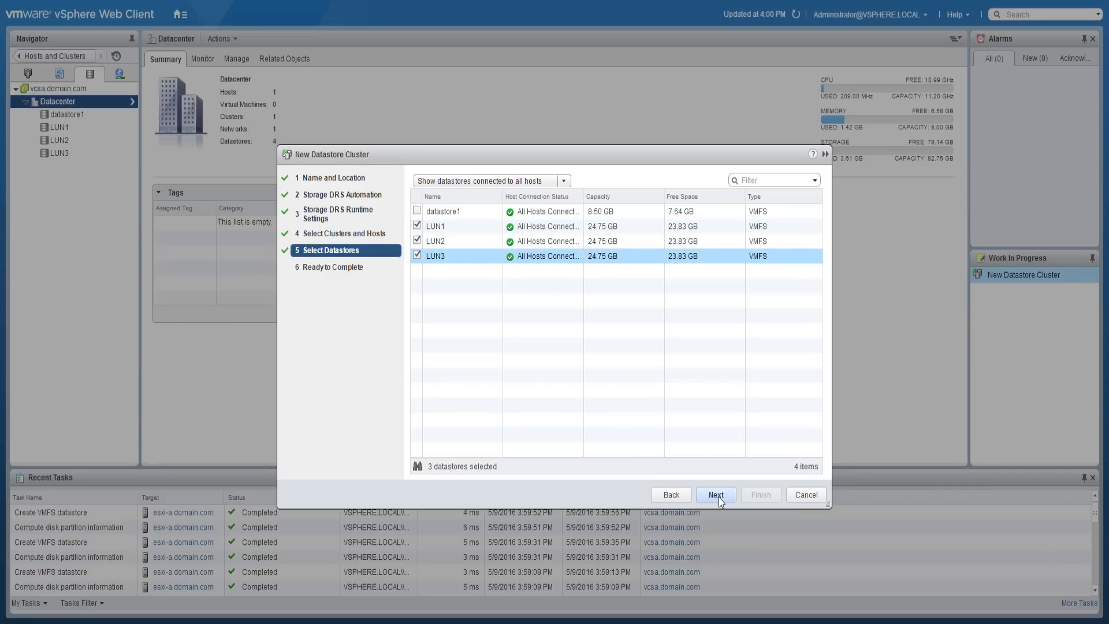
click(715, 494)
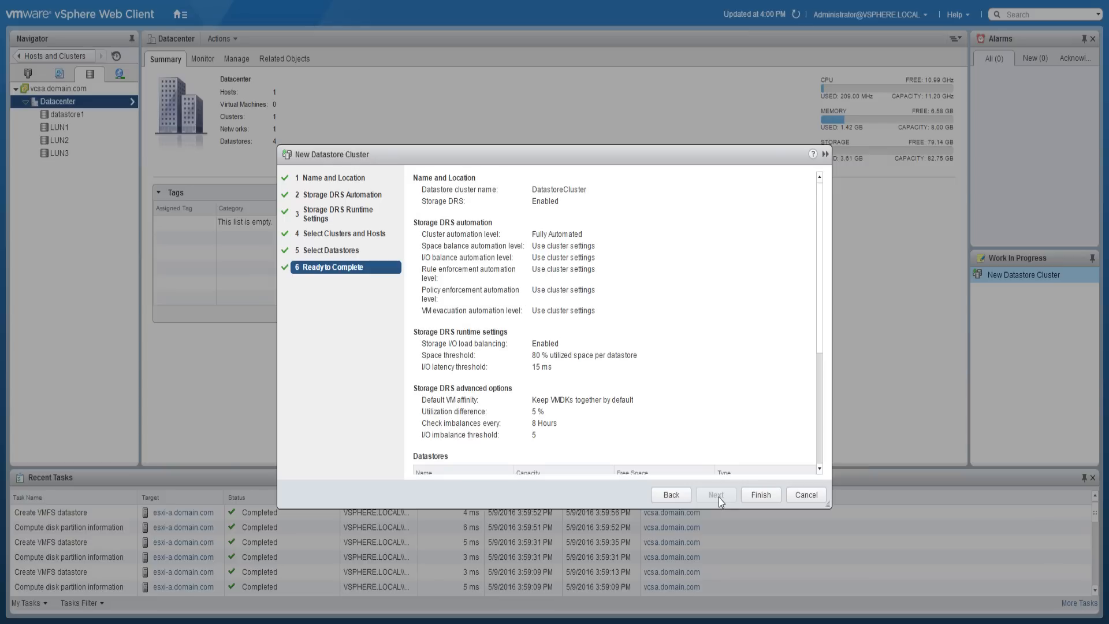
scroll(down, 3)
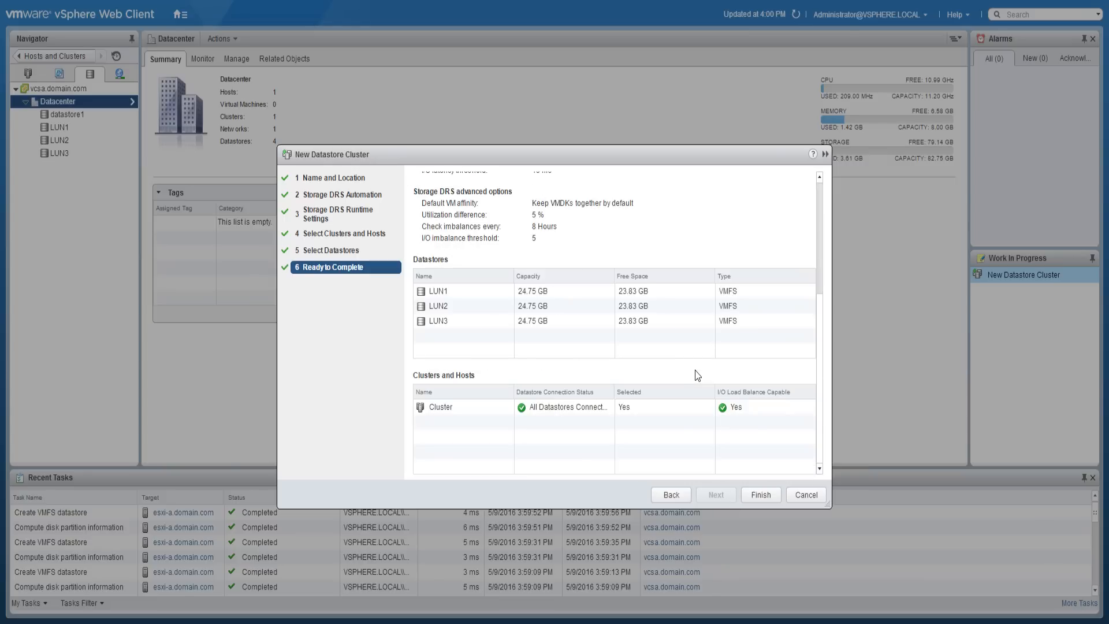
Finish creating DatastoreCluster, then select the LUN1 datastore in the Navigator.
click(759, 494)
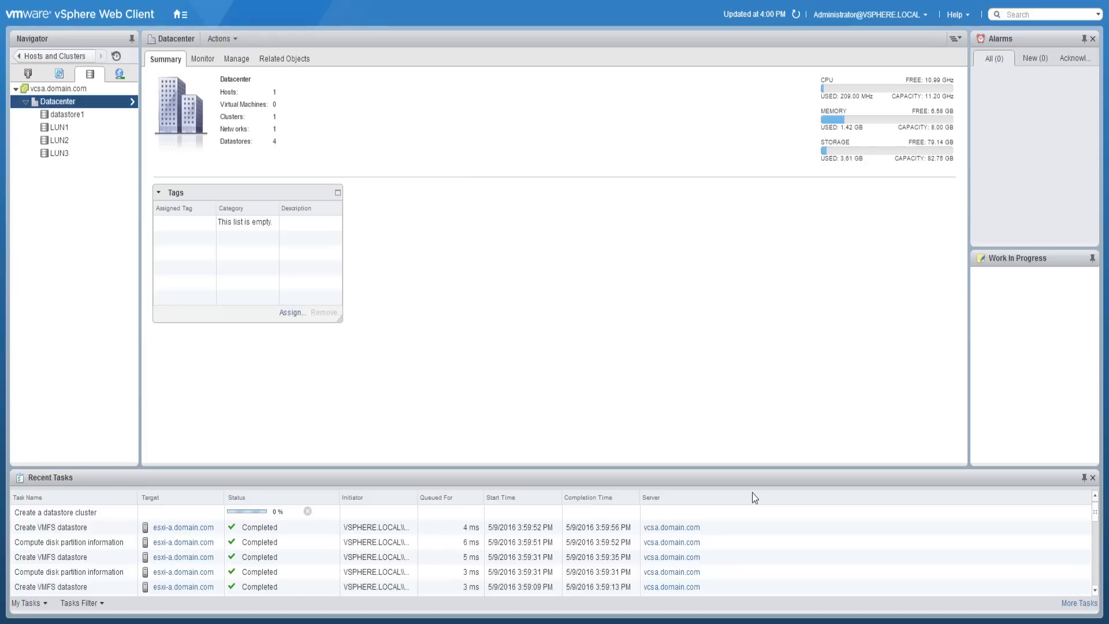
mouse_move(394, 379)
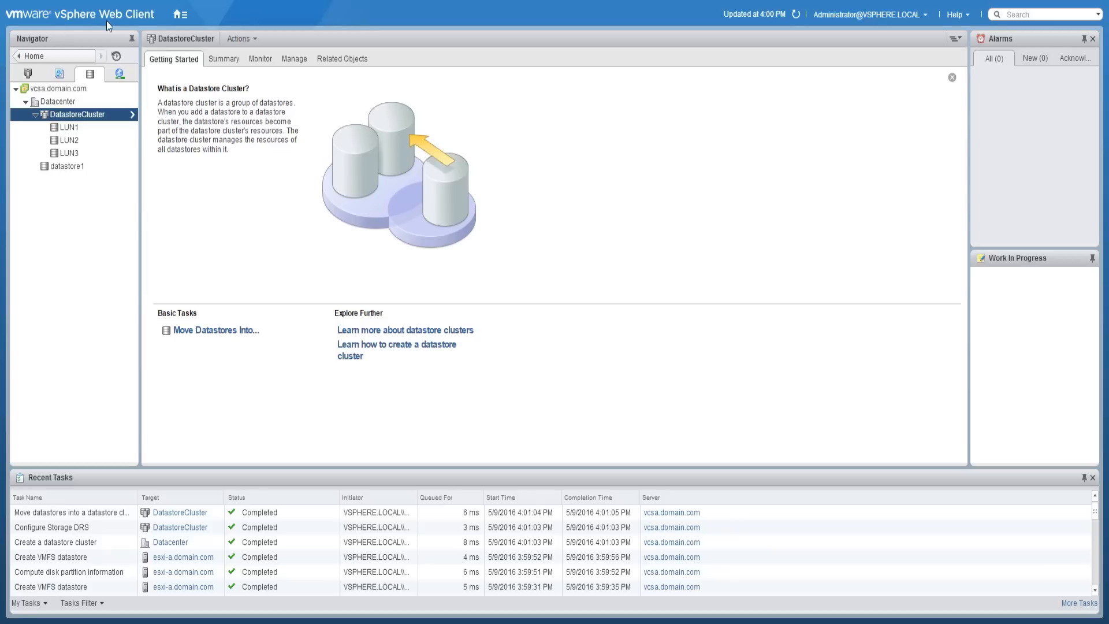
right_click(69, 127)
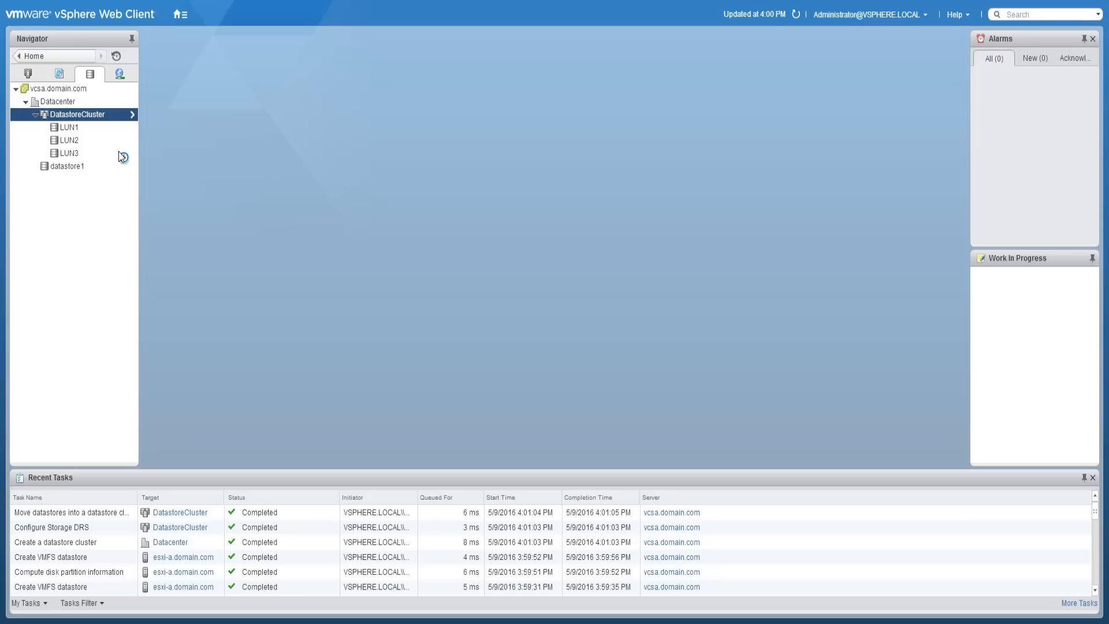
click(69, 127)
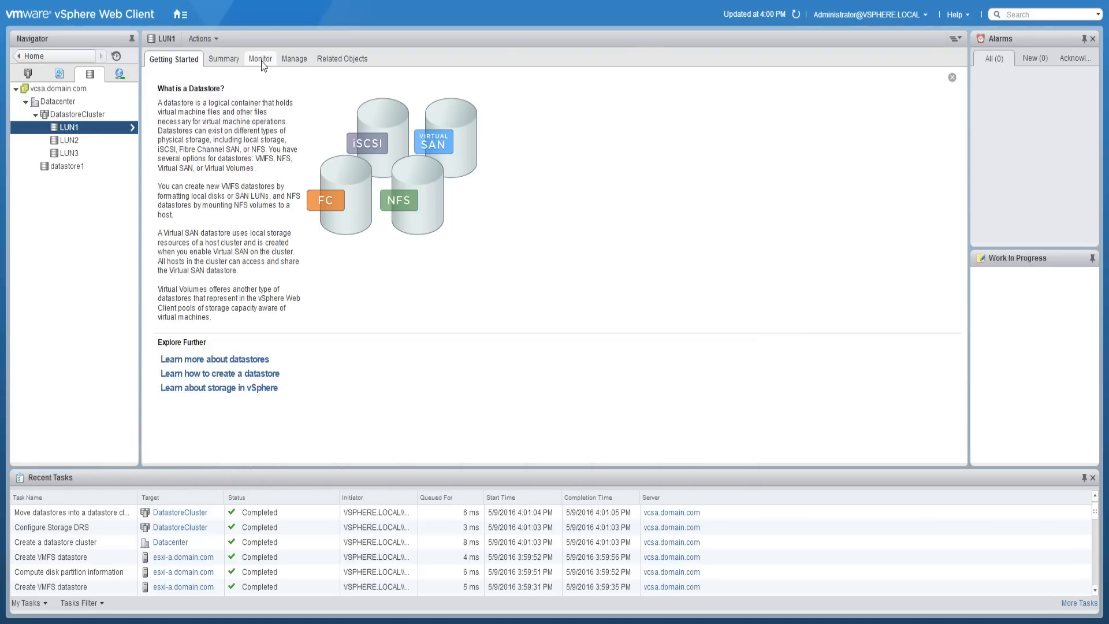
Show LUN1's realtime performance charts and scroll through latency and IOPs graphs.
click(259, 59)
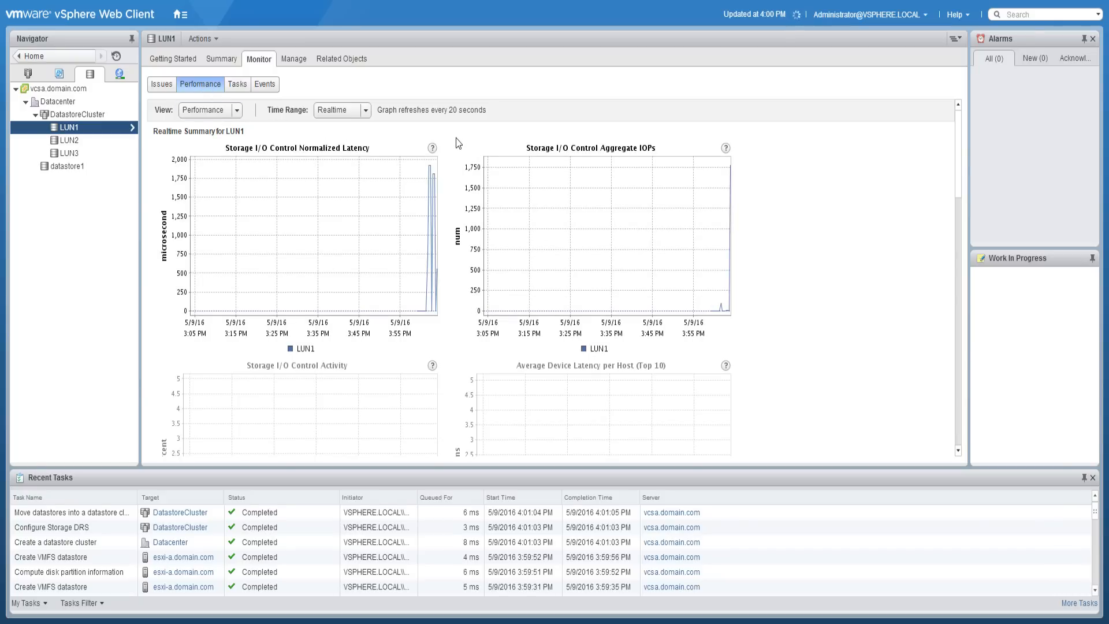
scroll(down, 3)
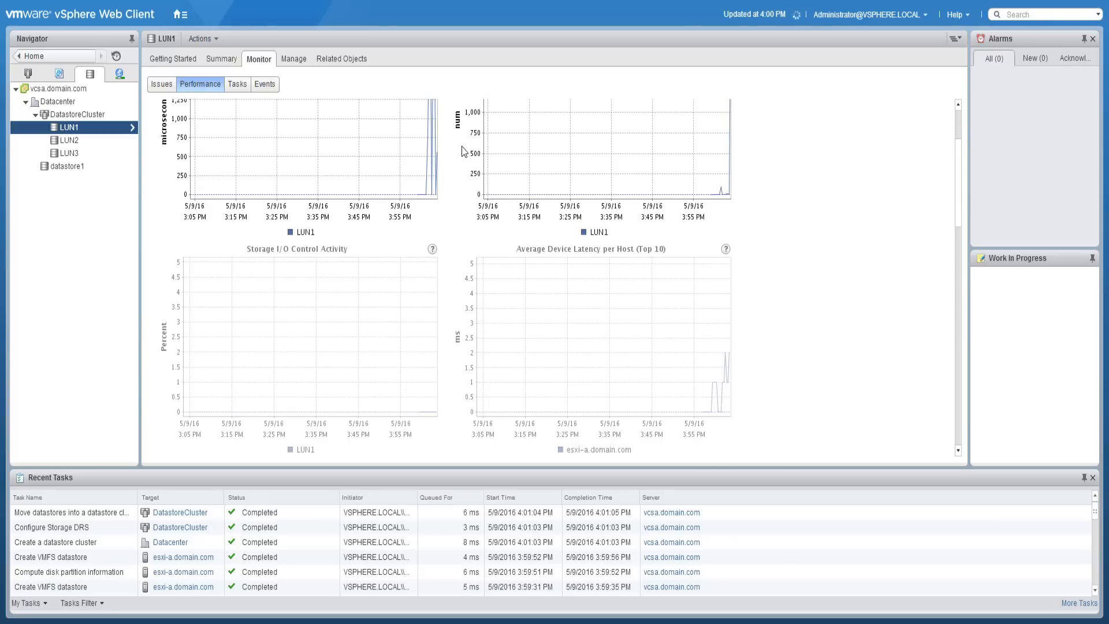